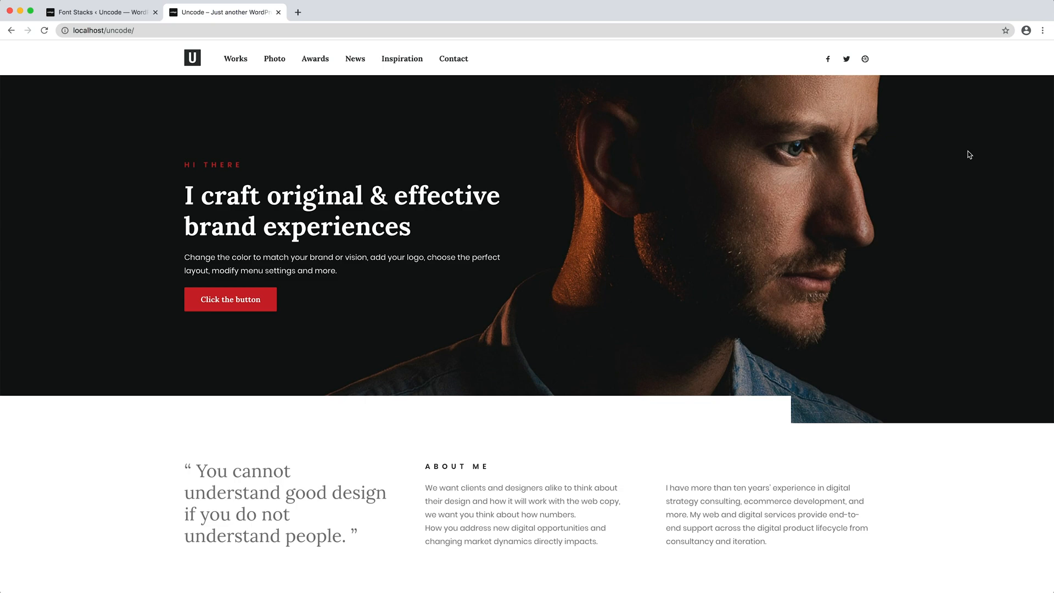
Review the demo site, then filter Google Fonts to Serif and Monospace families
left_click(101, 12)
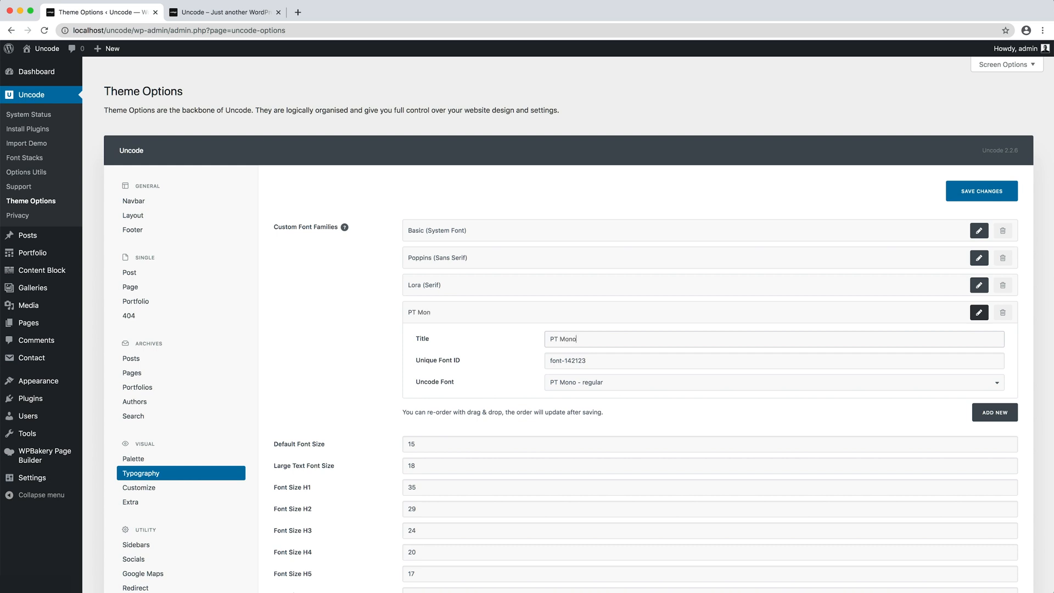
left_click(224, 12)
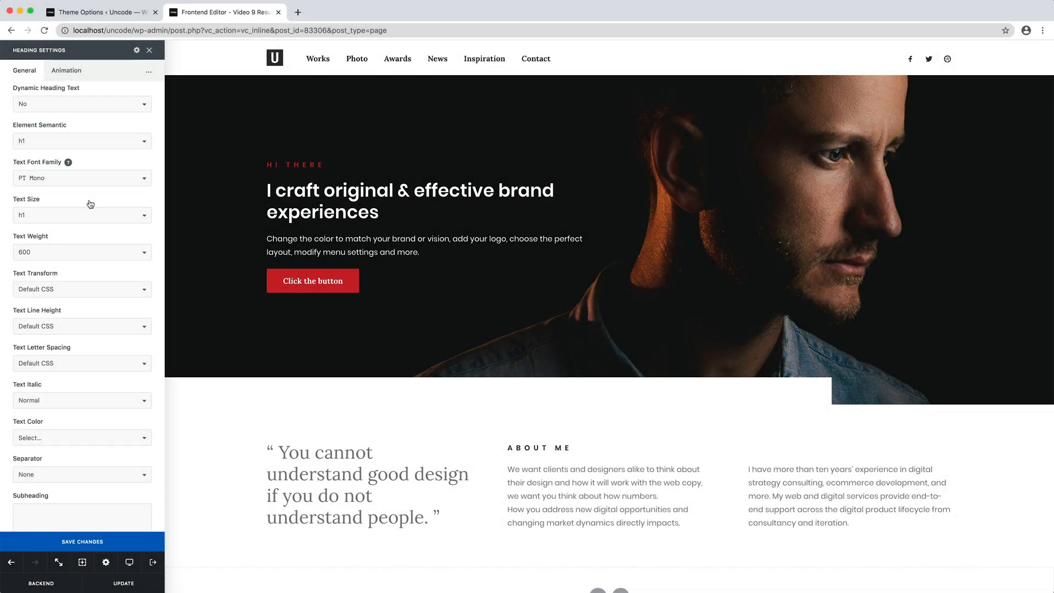
left_click(82, 216)
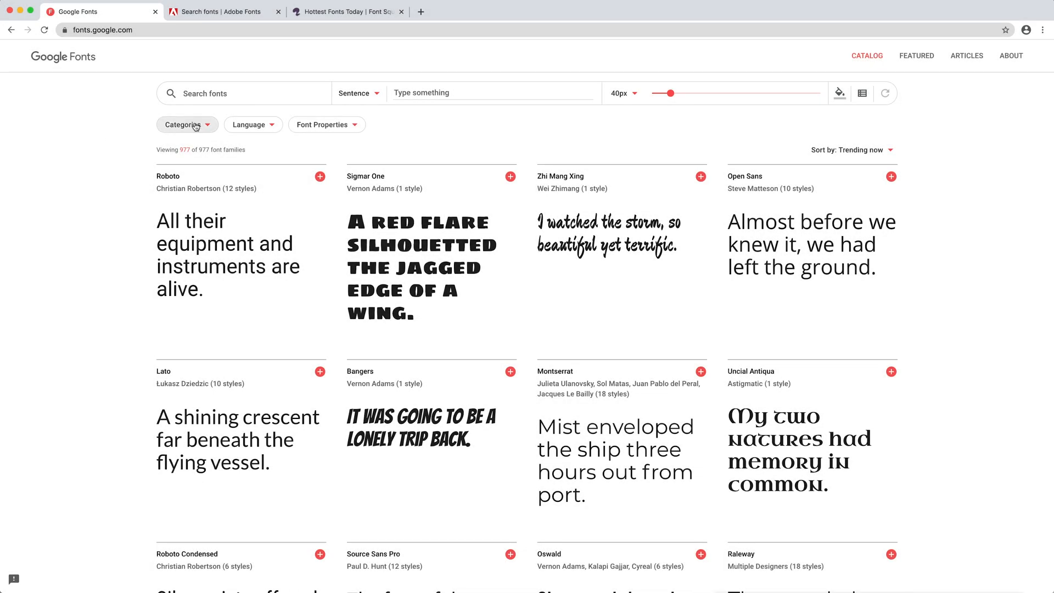
left_click(187, 124)
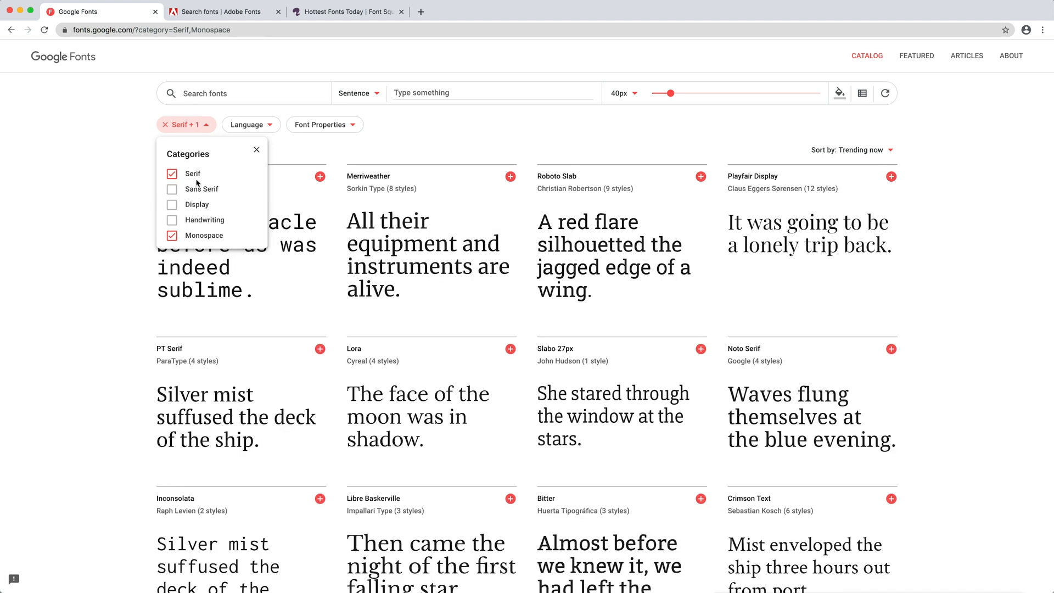
left_click(222, 11)
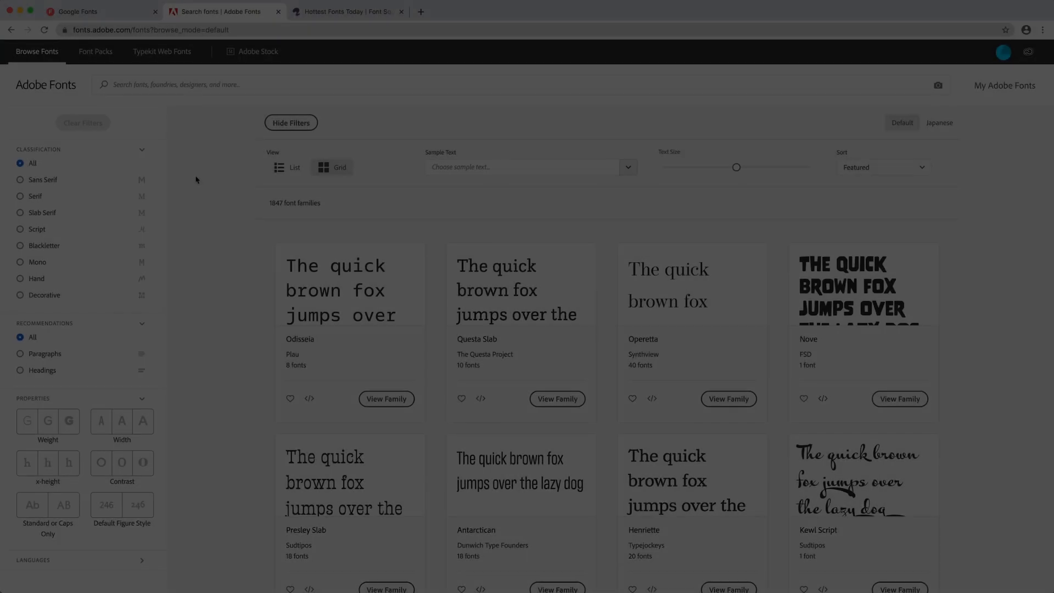
Filter Adobe Fonts to Sans Serif then Slab Serif, and move on to Font Squirrel
left_click(19, 179)
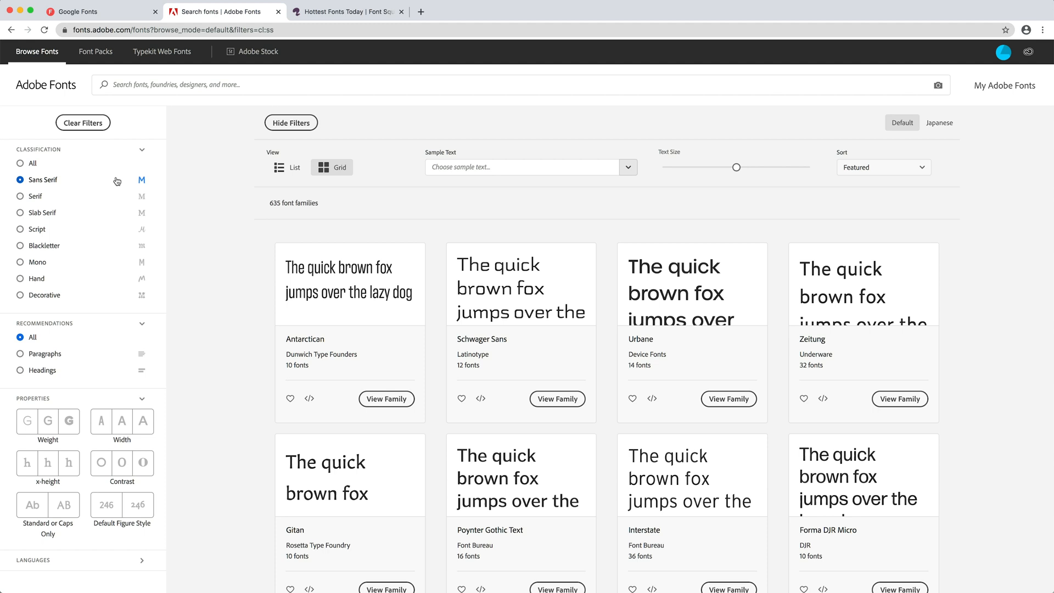
left_click(39, 212)
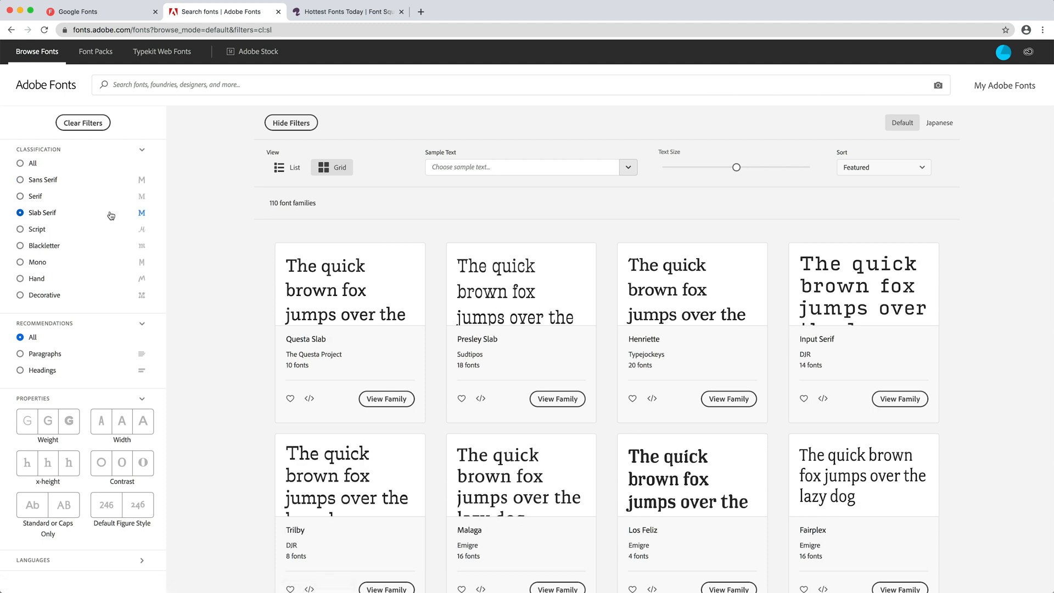
left_click(346, 10)
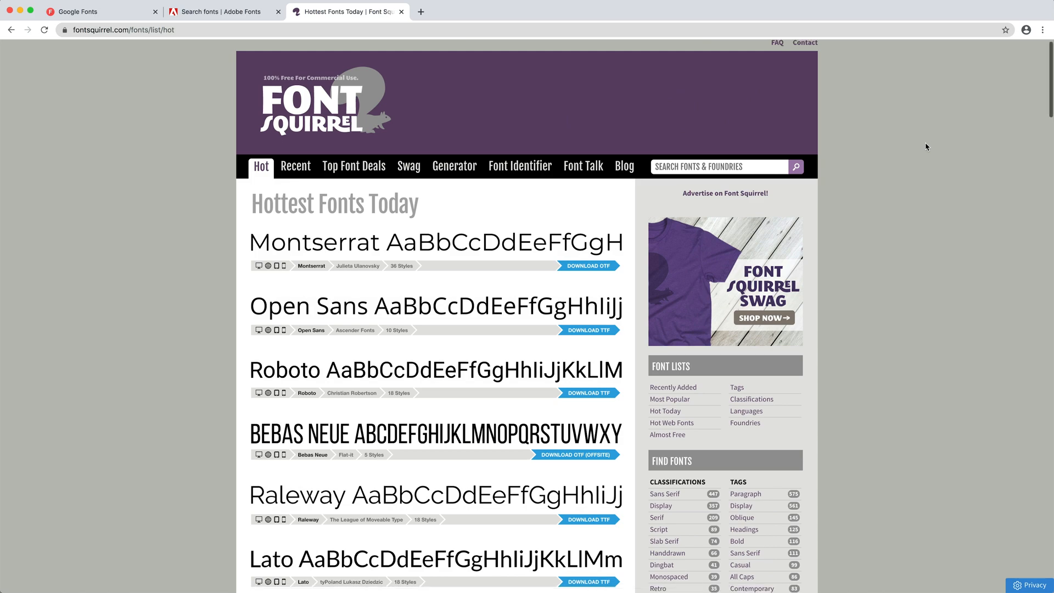
Scroll through Font Squirrel's Hottest Fonts Today list
scroll("down", 3)
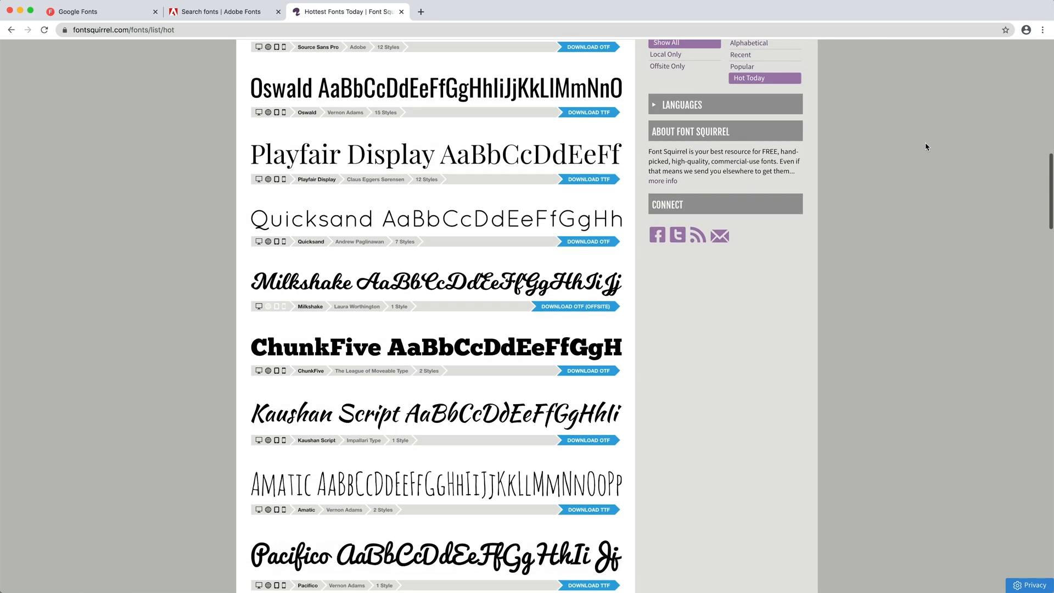
scroll("down", 3)
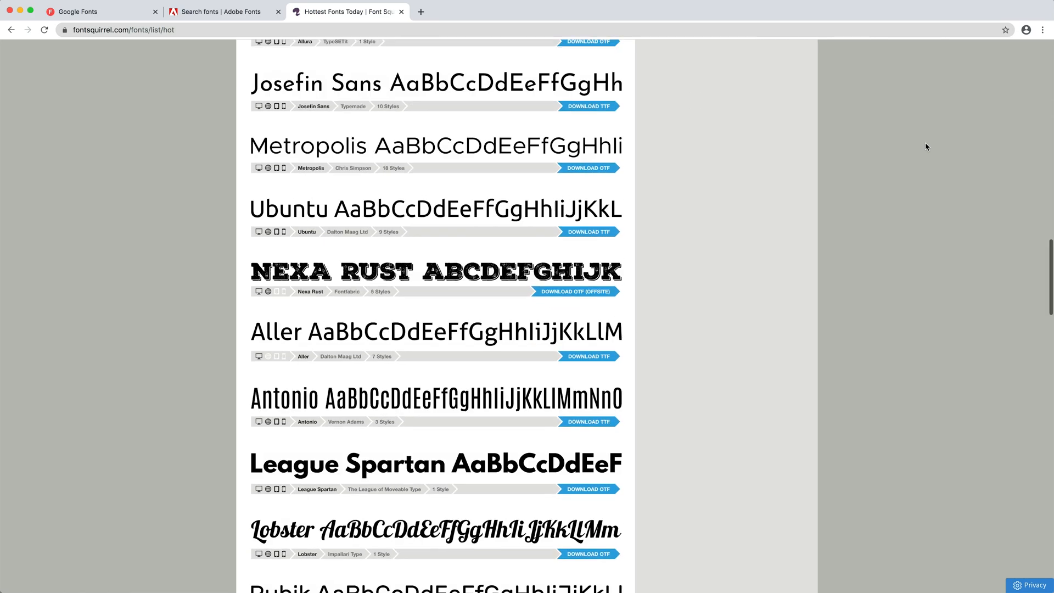
scroll("down", 3)
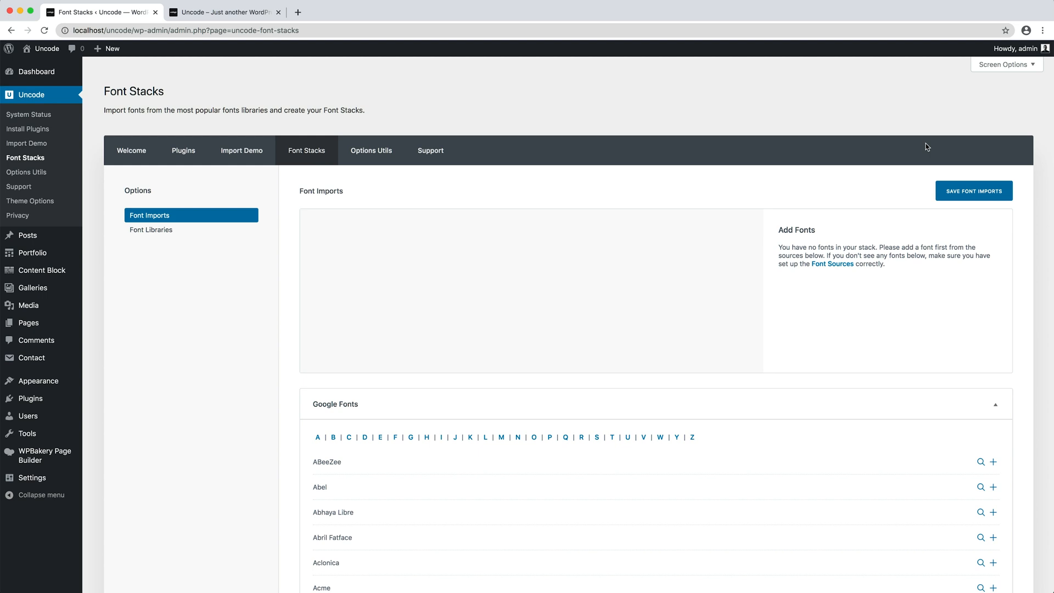
Use the Google Fonts letter index to locate Poppins and Lora and add them to the import stack
scroll("down", 3)
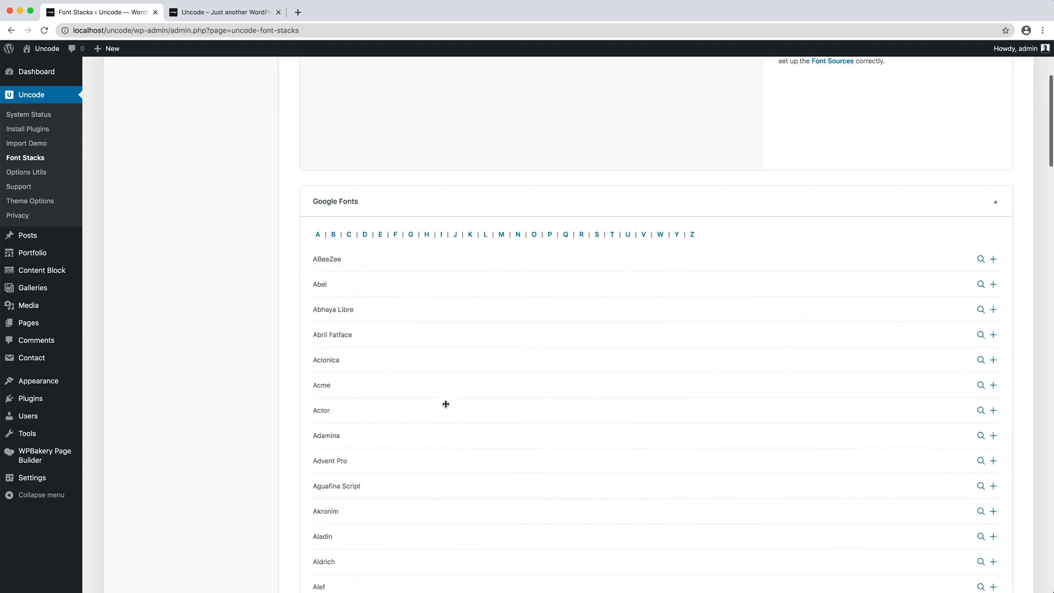
left_click(348, 194)
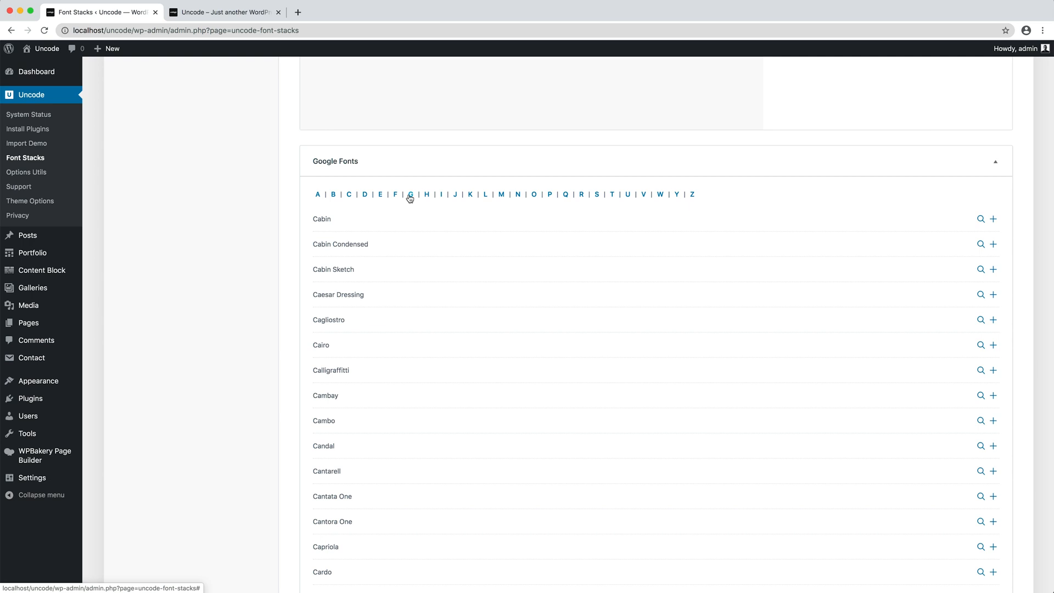
left_click(500, 195)
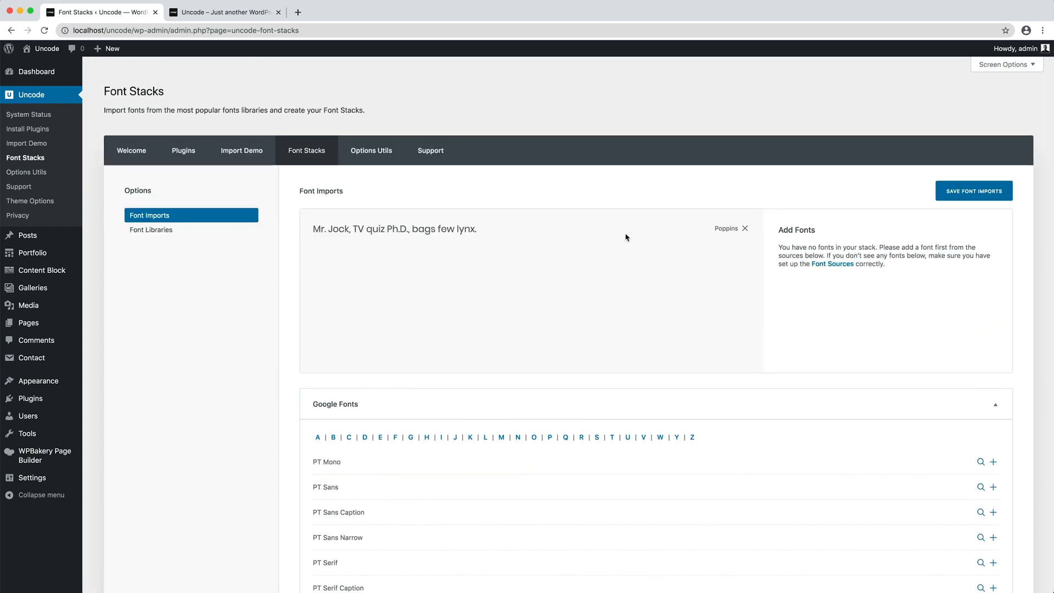
scroll("down", 3)
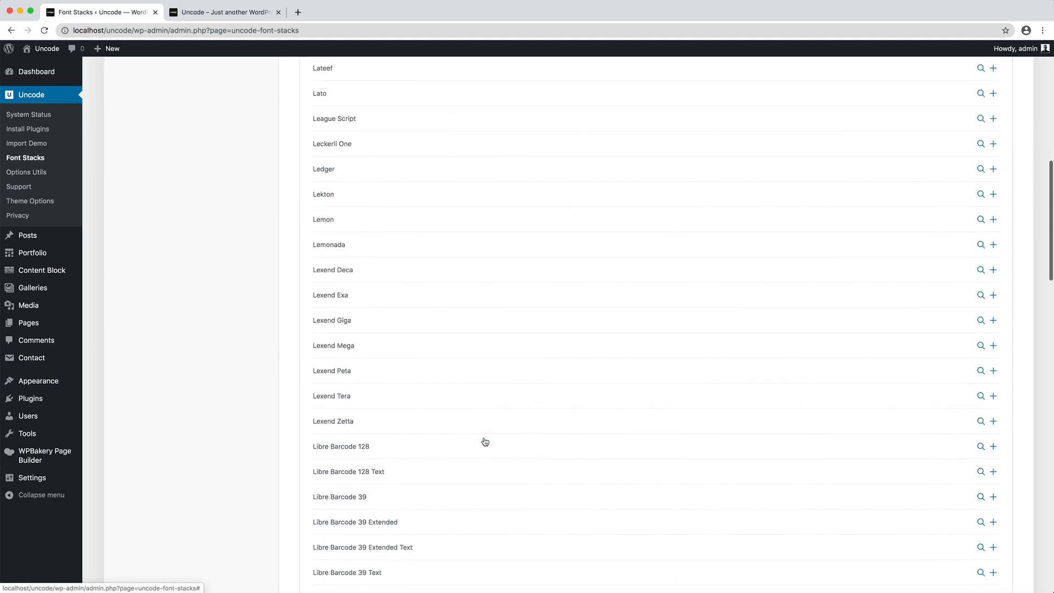
scroll("down", 3)
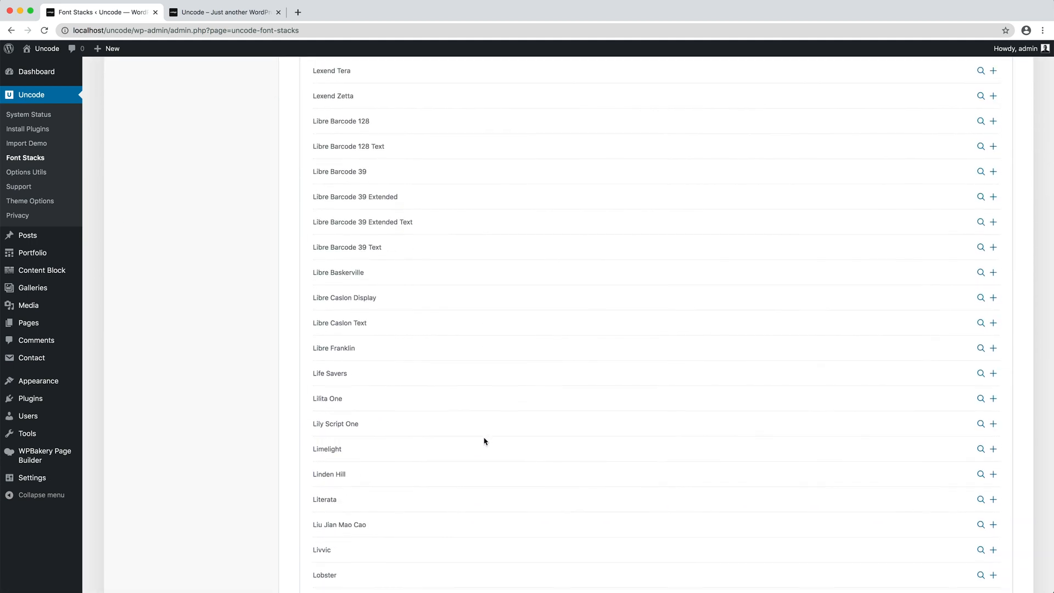
scroll("down", 3)
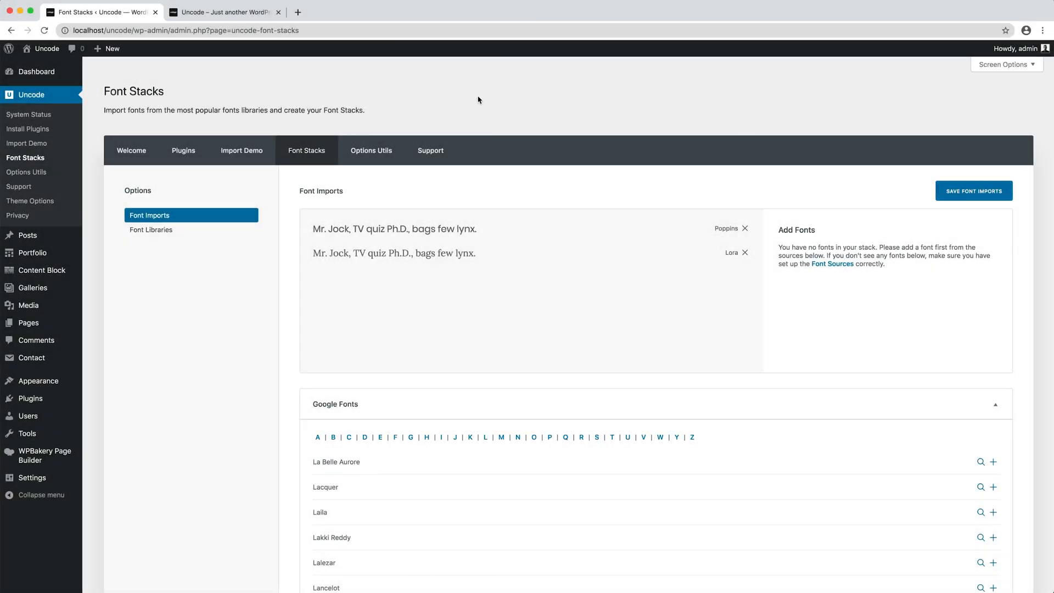
Go to Uncode Theme Options and show the Typography section under Visual
left_click(30, 201)
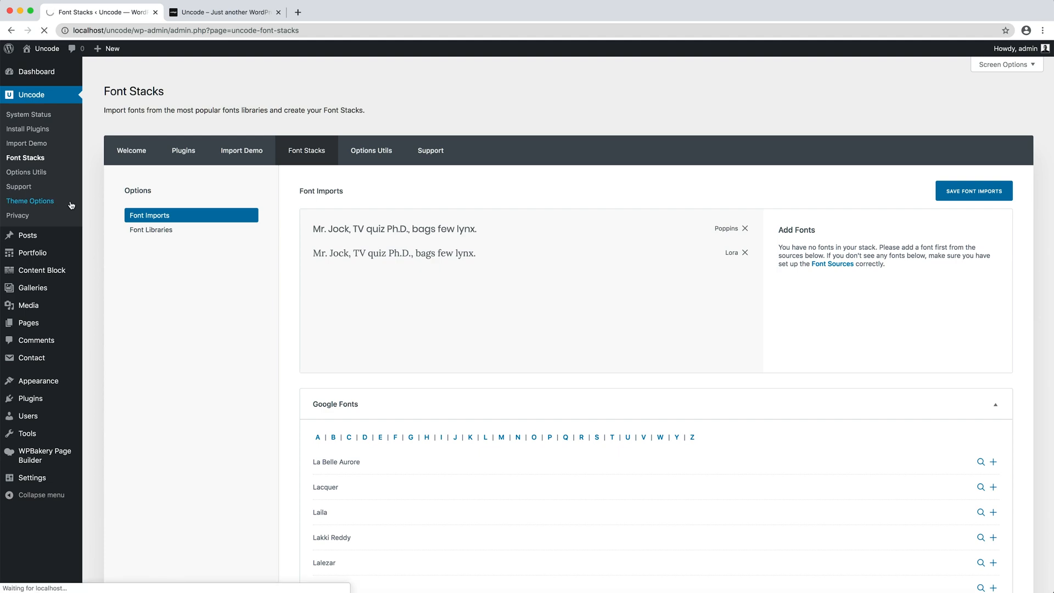
left_click(29, 201)
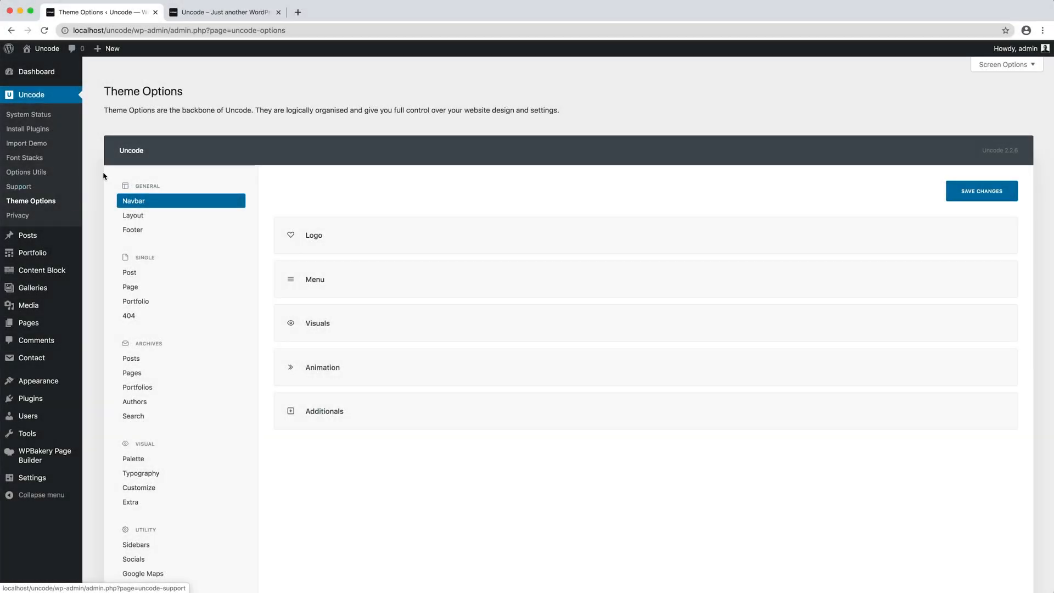
left_click(142, 472)
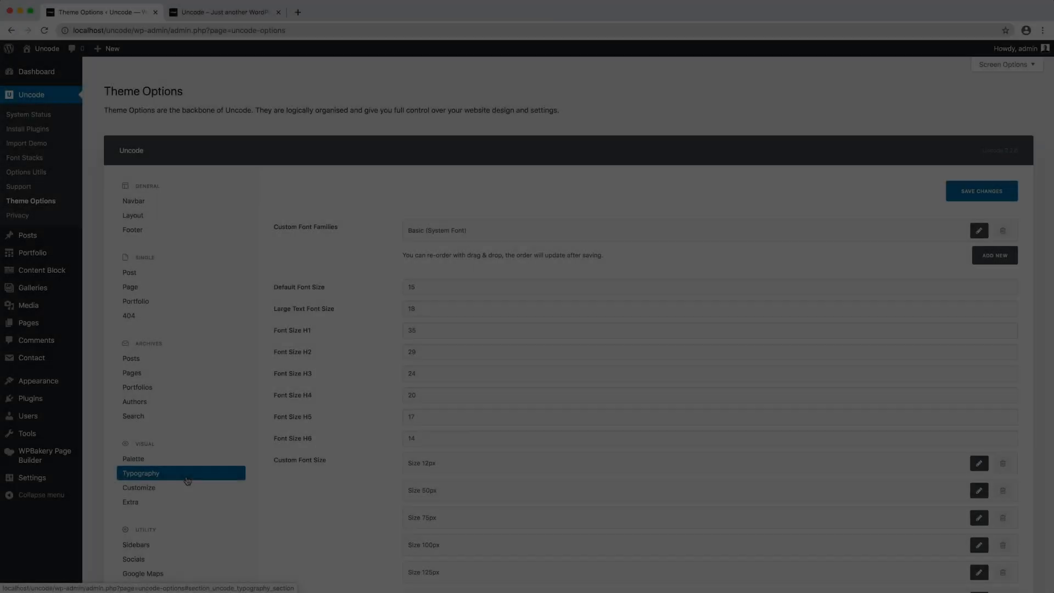
left_click(142, 473)
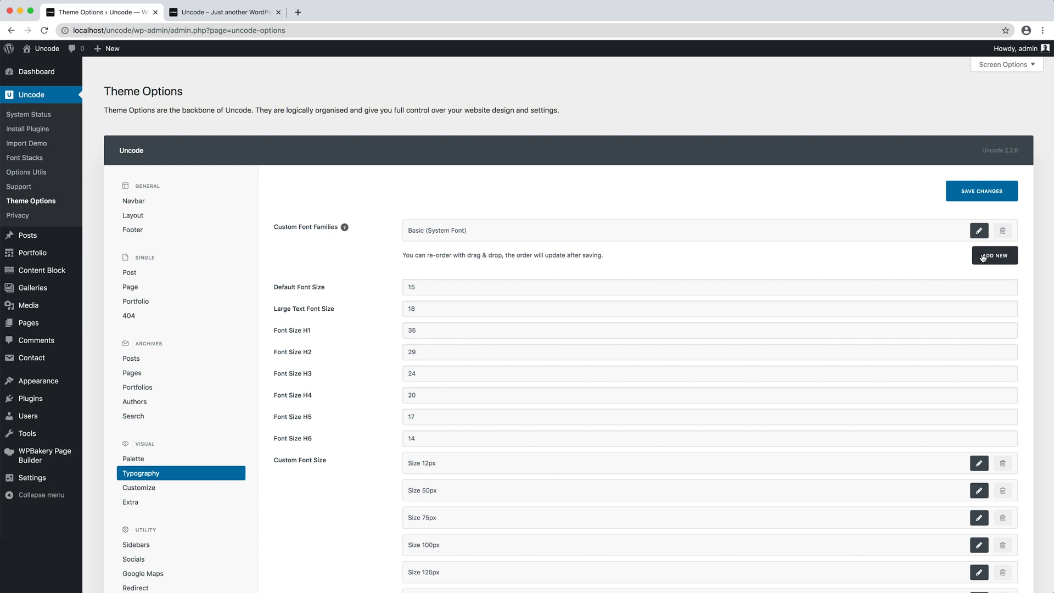
Create a Poppins (Sans Serif) font family linked to Poppins and add another blank family
left_click(995, 255)
type("Poppins (Sans")
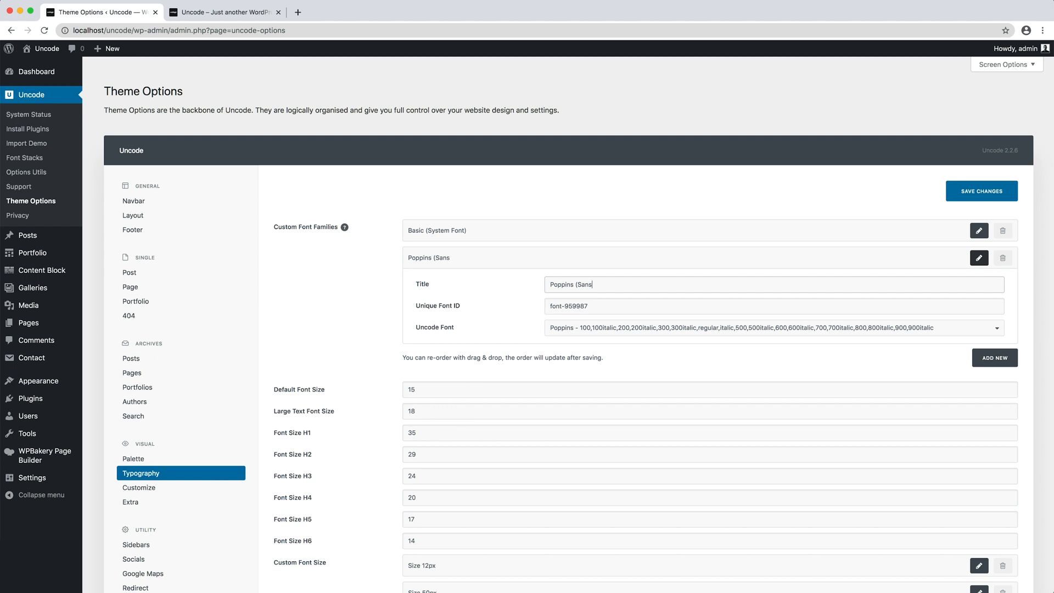
type("Serif)")
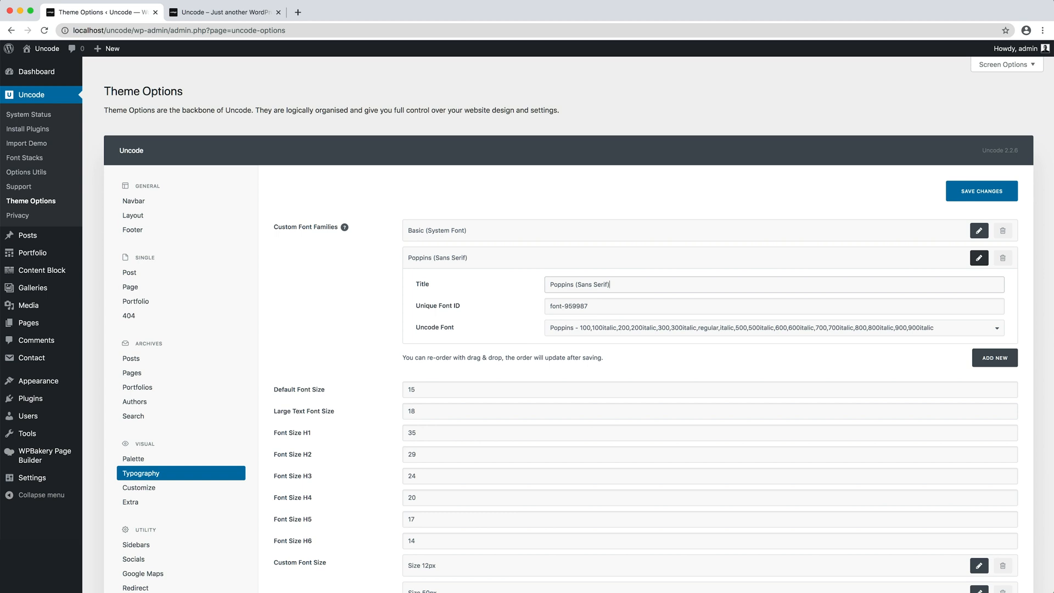
left_click(769, 327)
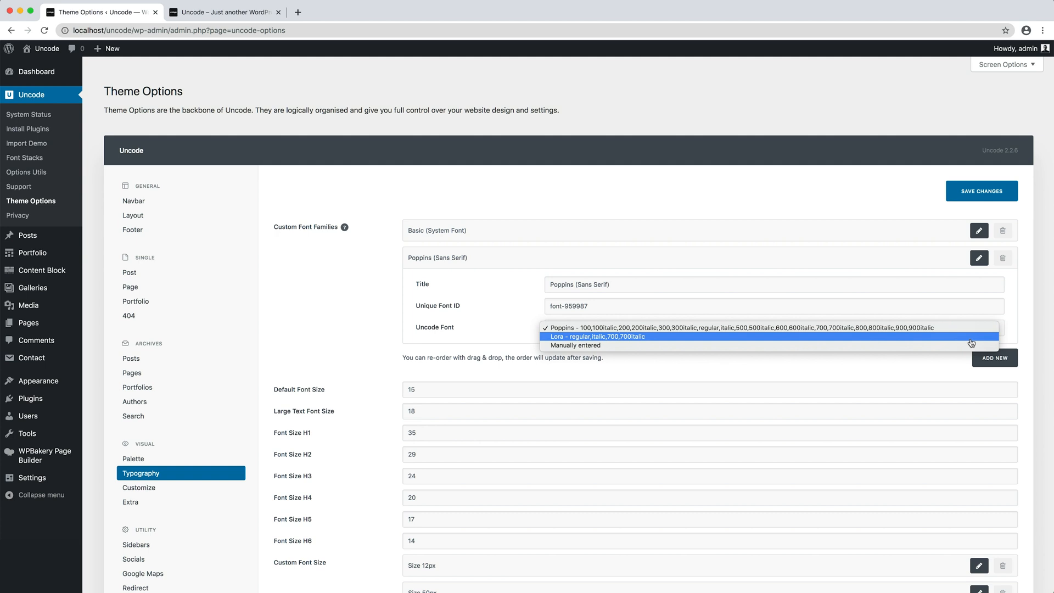
mouse_move(972, 345)
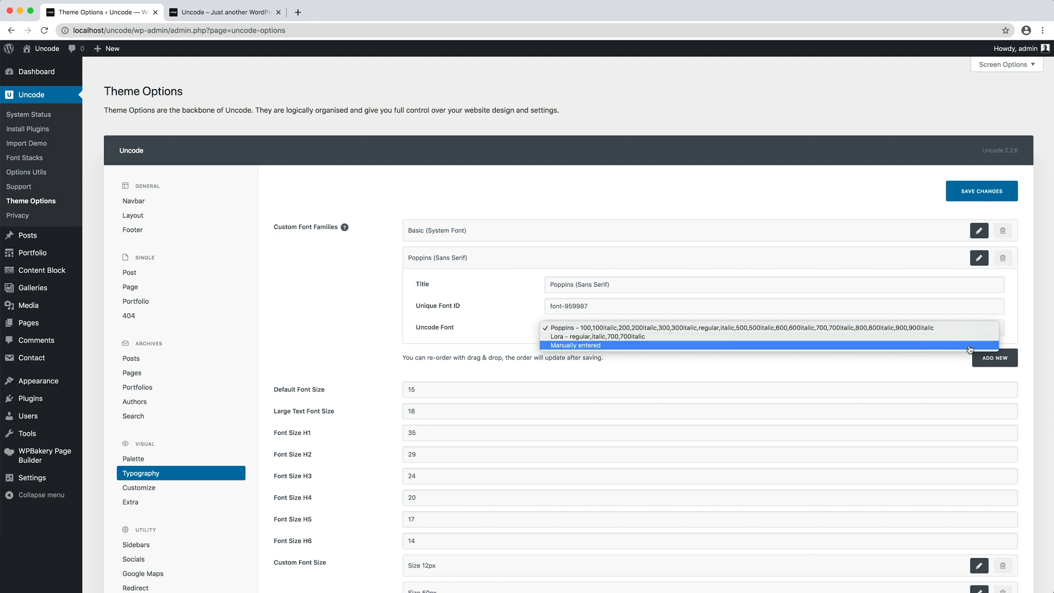
left_click(574, 344)
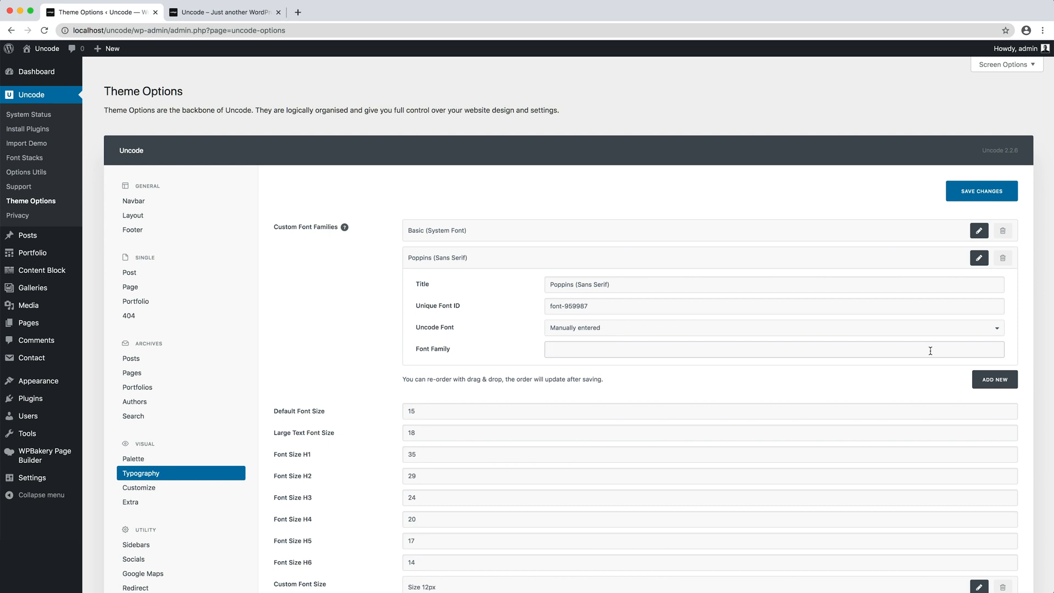
left_click(773, 327)
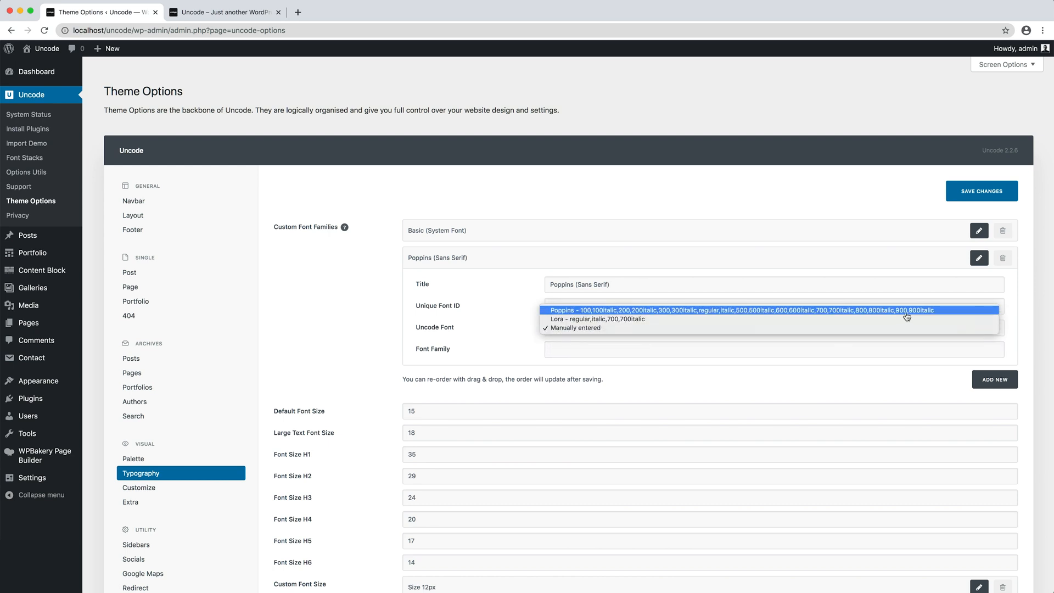
left_click(772, 310)
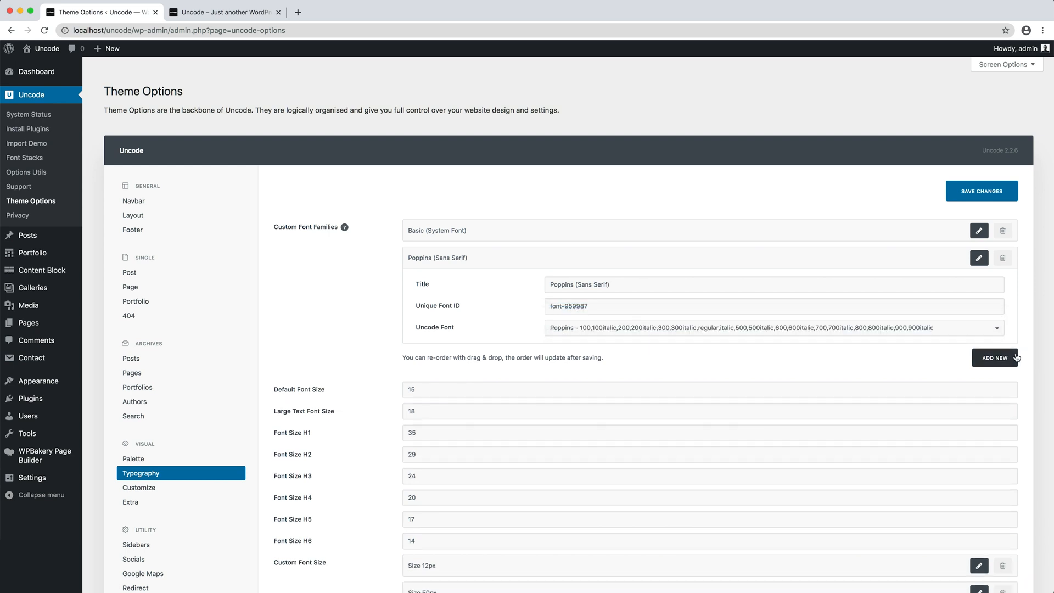
left_click(993, 357)
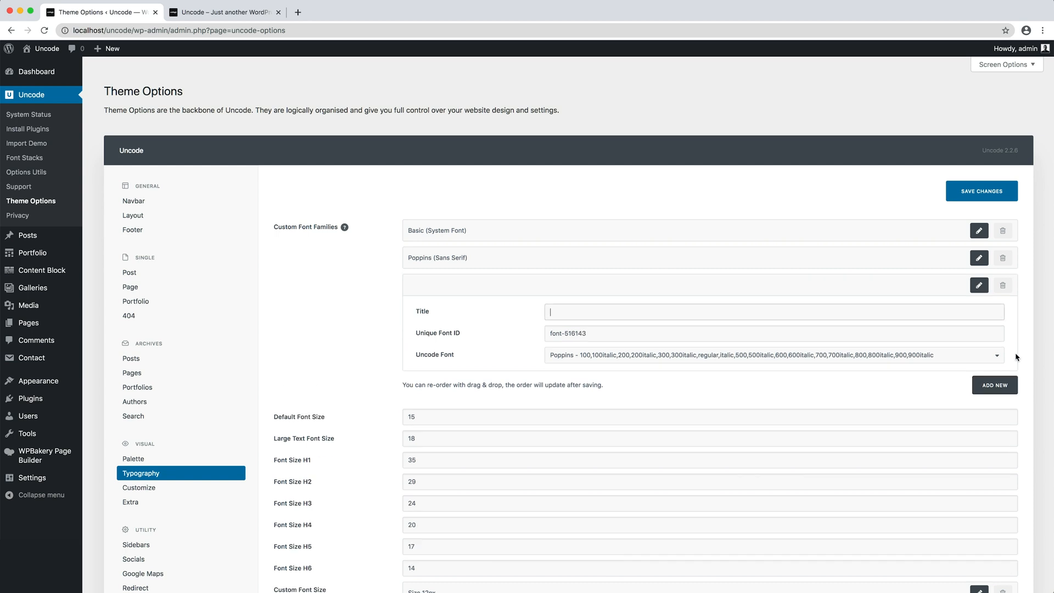
Title the new family 'Lora (Serif)' and link it to the Lora font
type("Lora (")
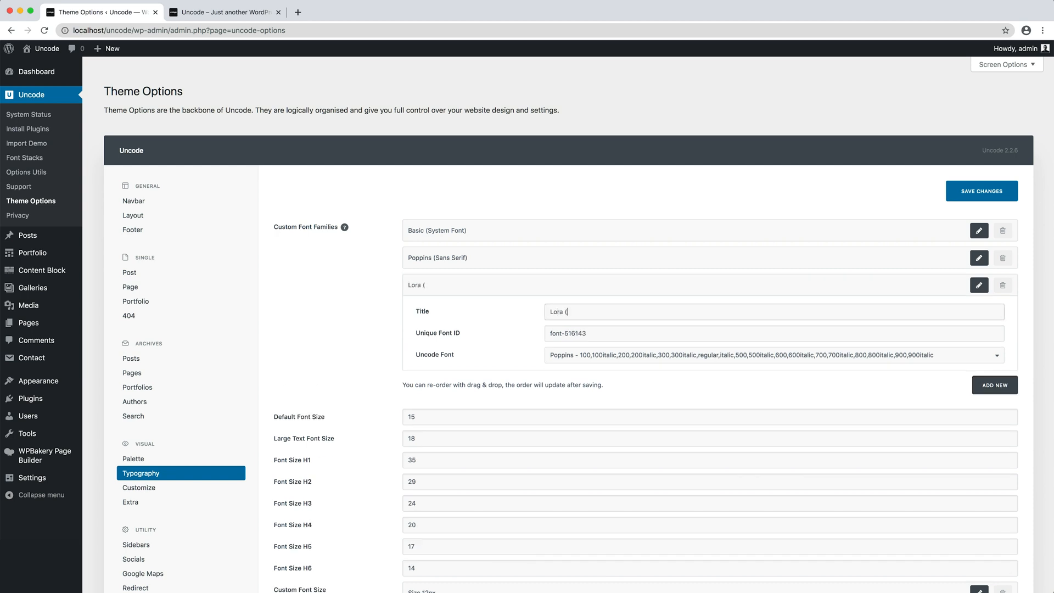
type("Serif)")
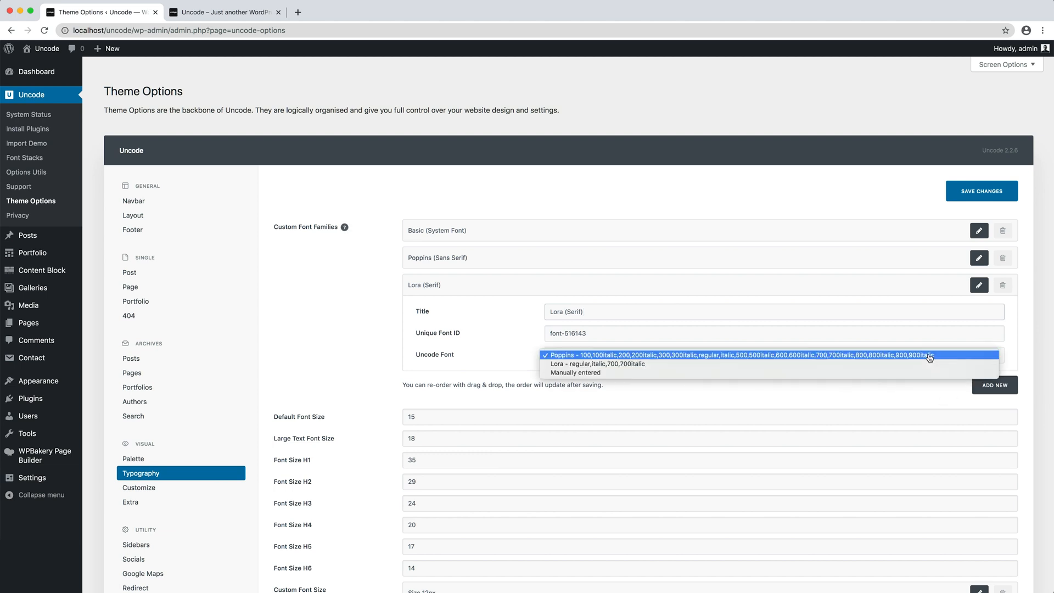
left_click(766, 355)
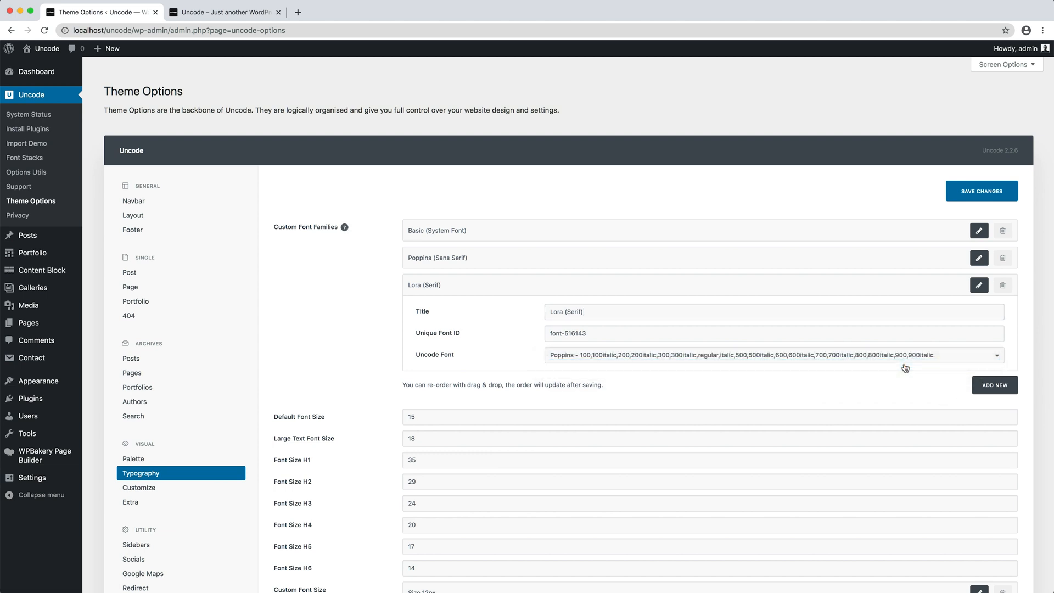
left_click(773, 355)
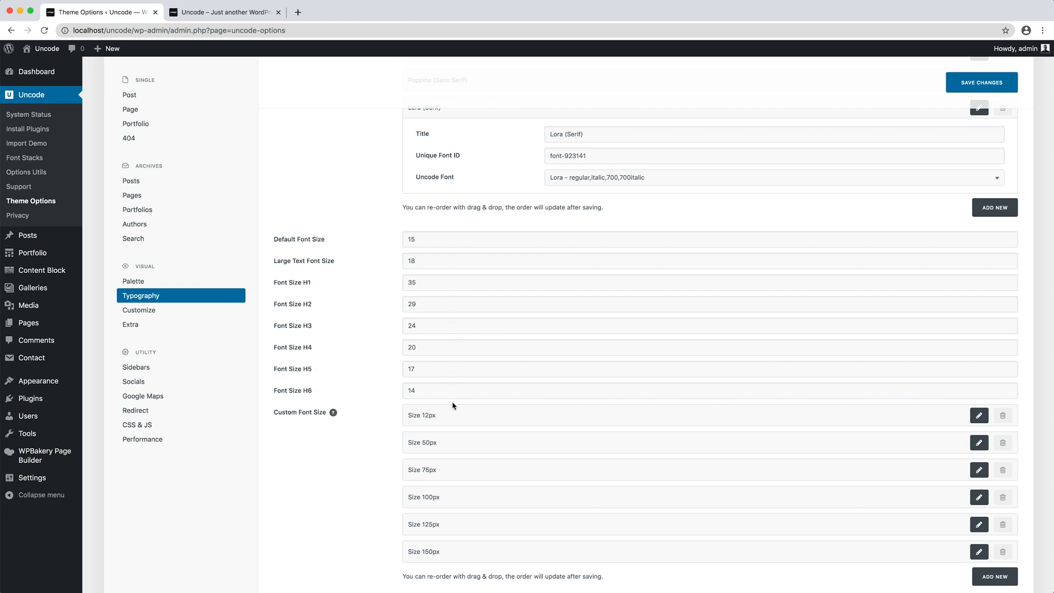
Review the Size 75px font size, save the typography settings and go to Customize
scroll("down", 3)
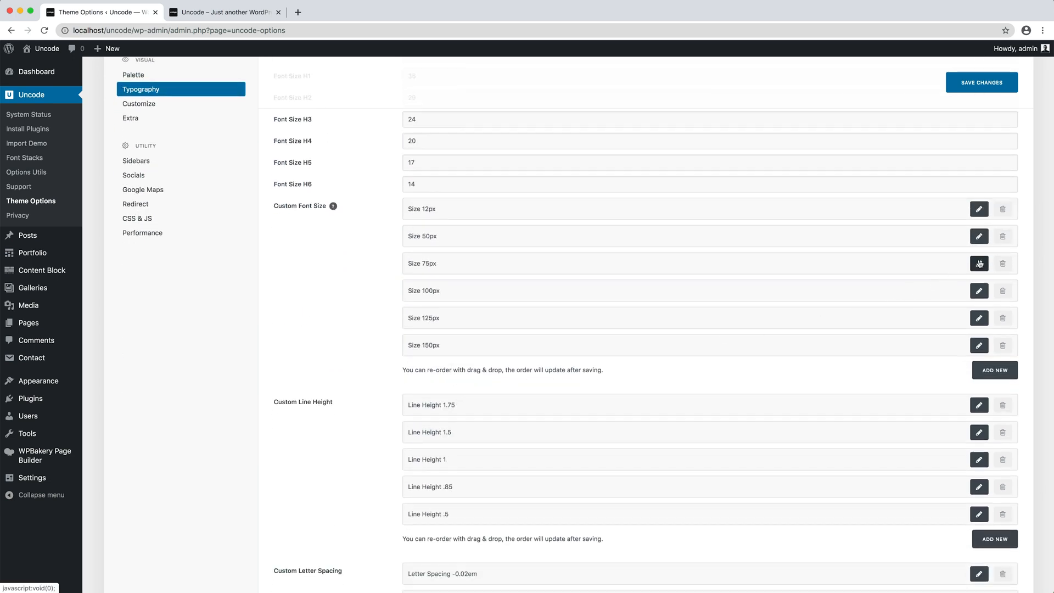
left_click(978, 262)
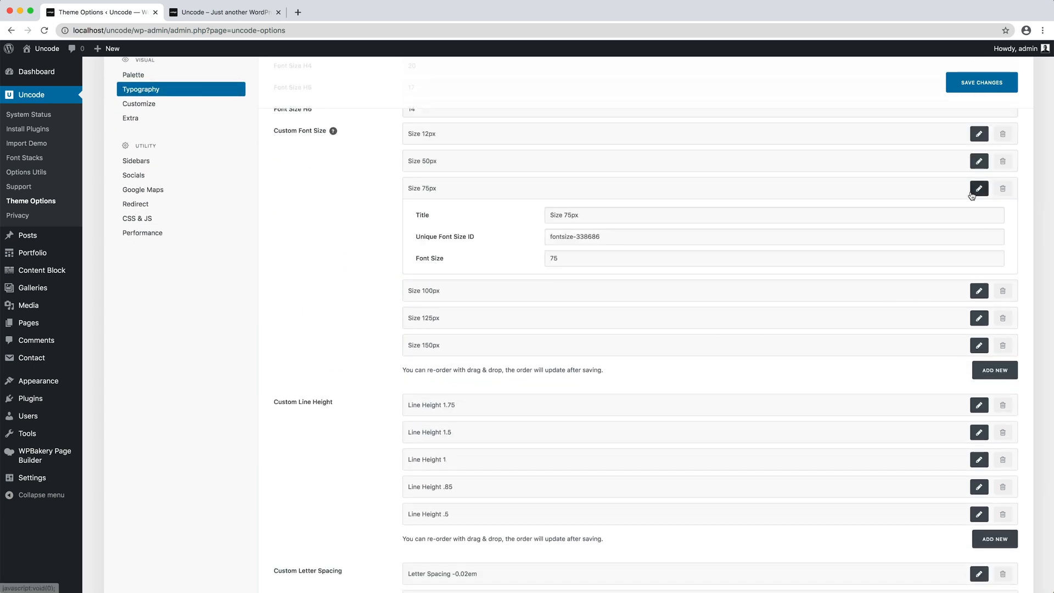
scroll("down", 3)
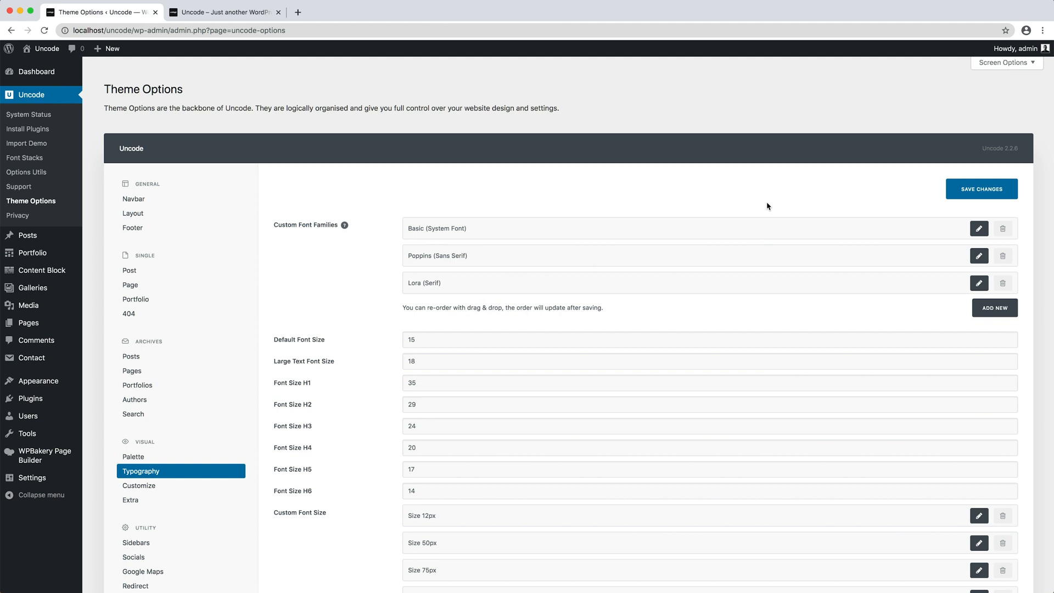
mouse_move(980, 188)
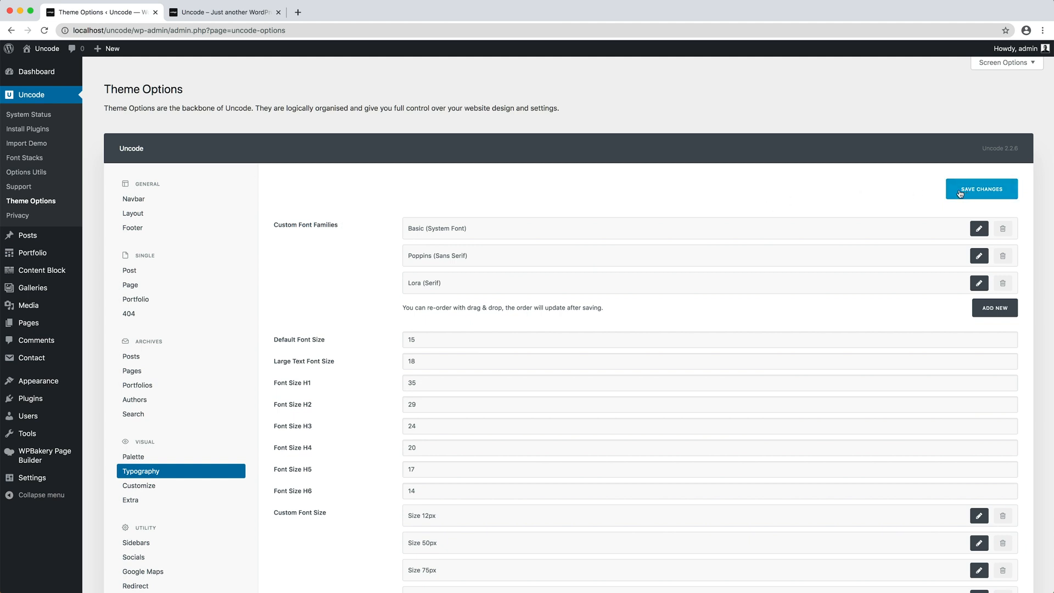
left_click(981, 189)
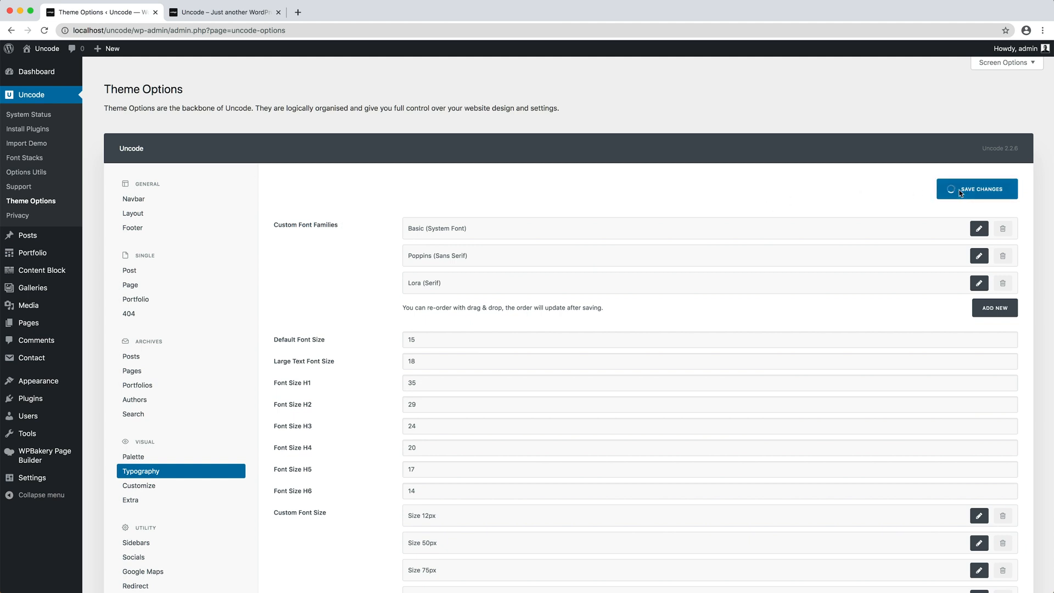
left_click(977, 189)
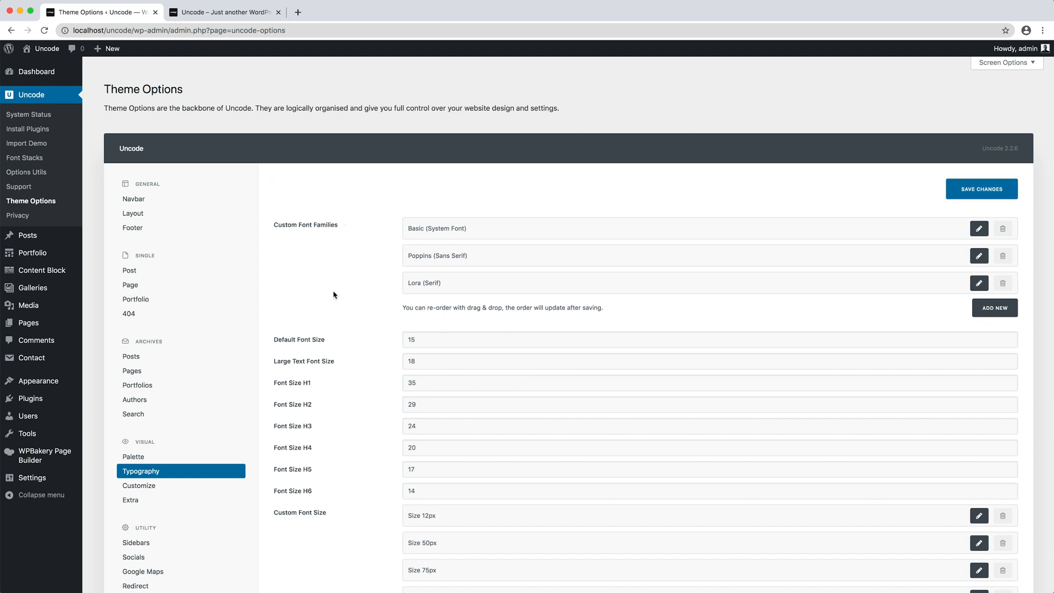
left_click(138, 485)
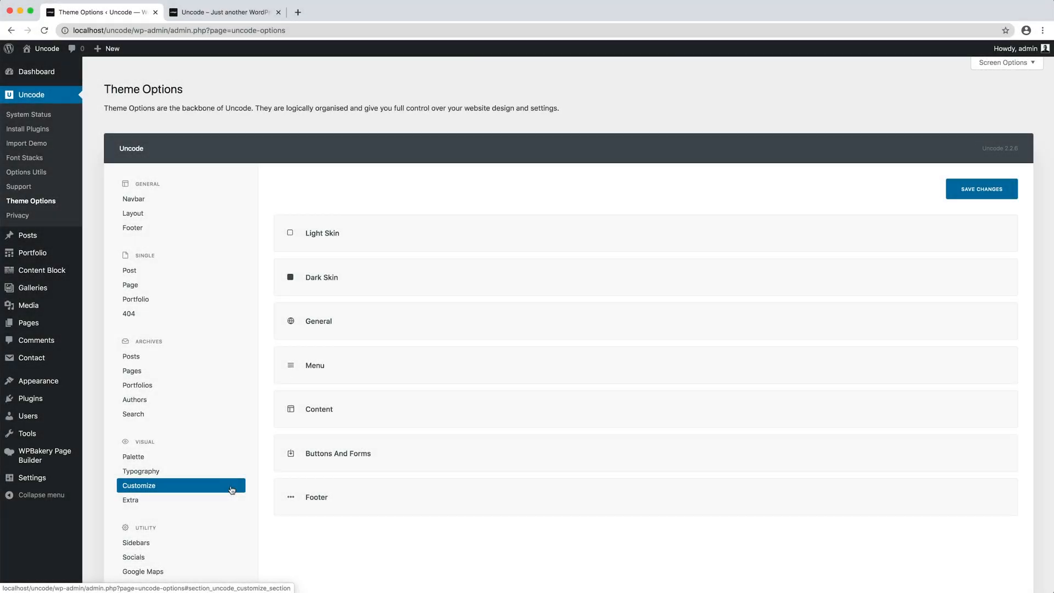
mouse_move(850, 182)
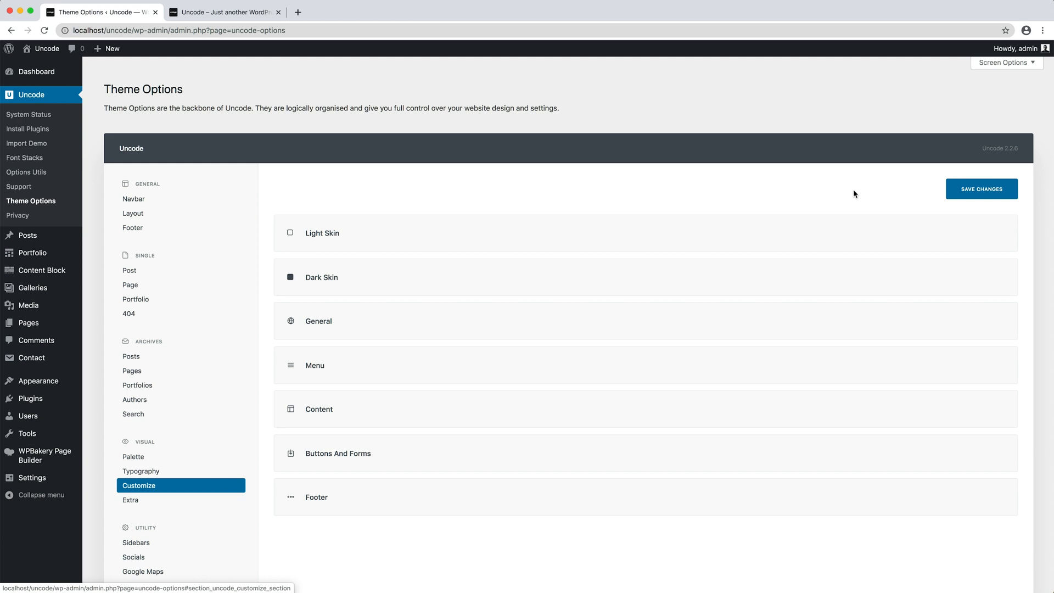
left_click(225, 11)
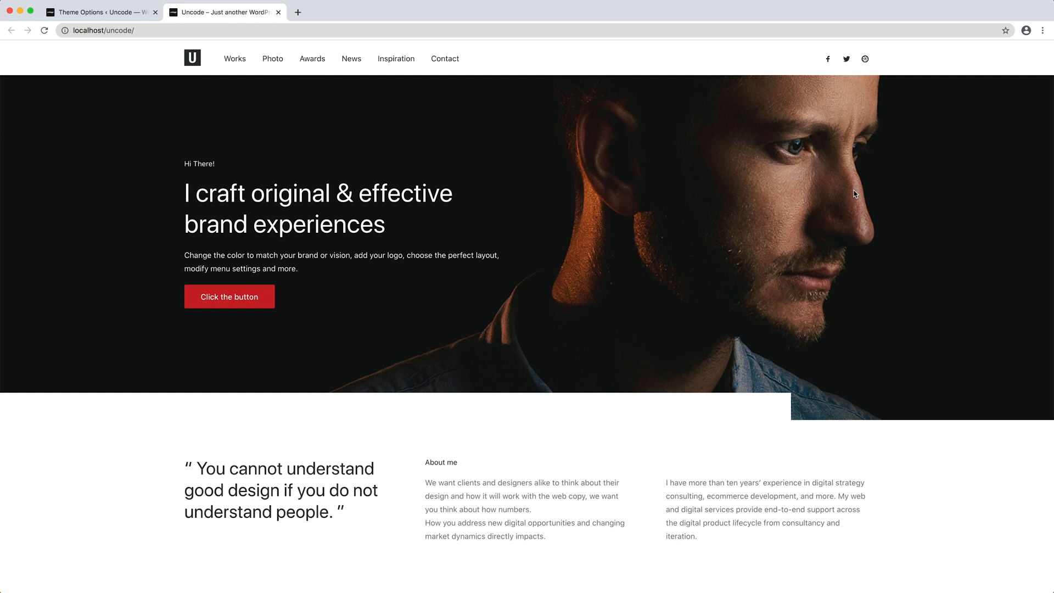
mouse_move(487, 93)
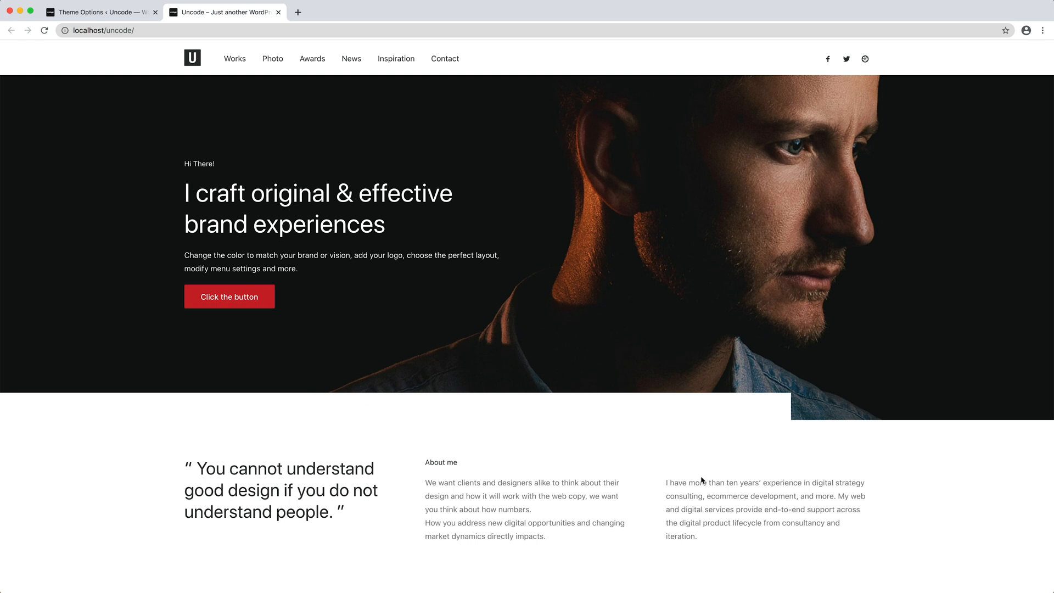
left_click(100, 12)
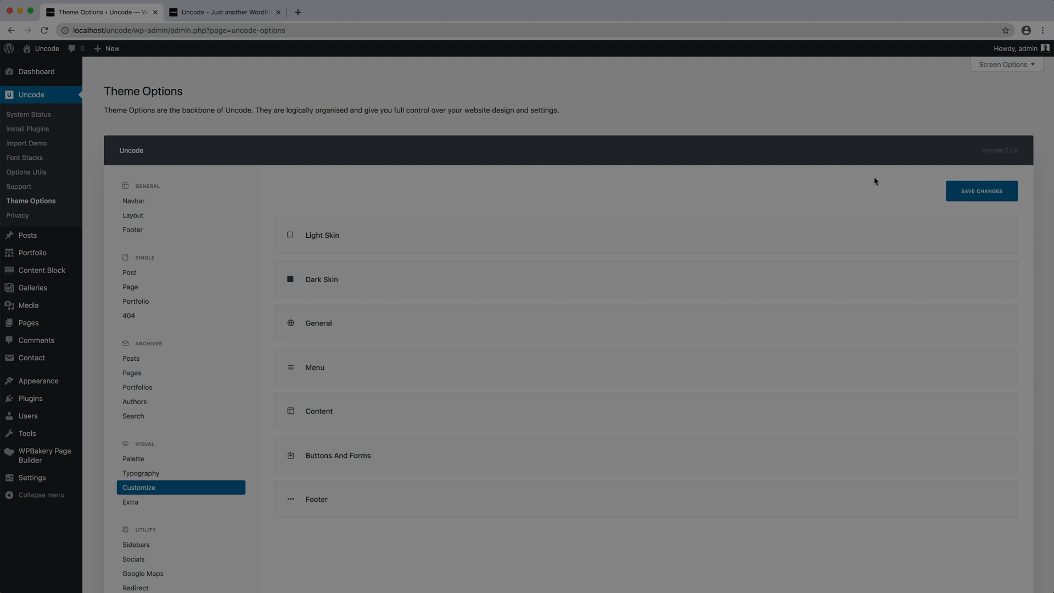
In General, set body font to Poppins (Sans Serif) weight 300 and save
left_click(318, 323)
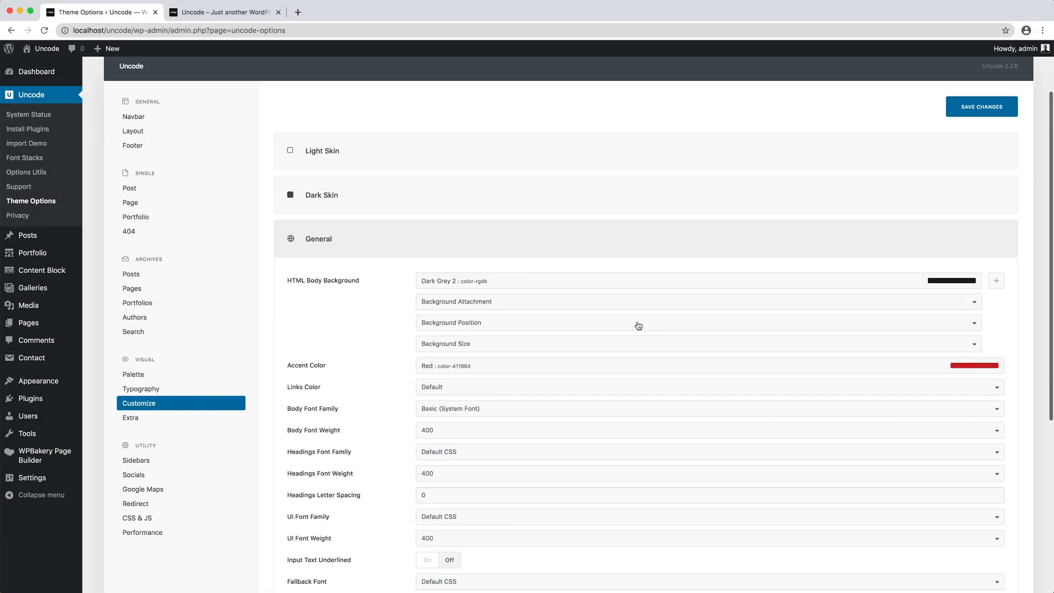
scroll("down", 3)
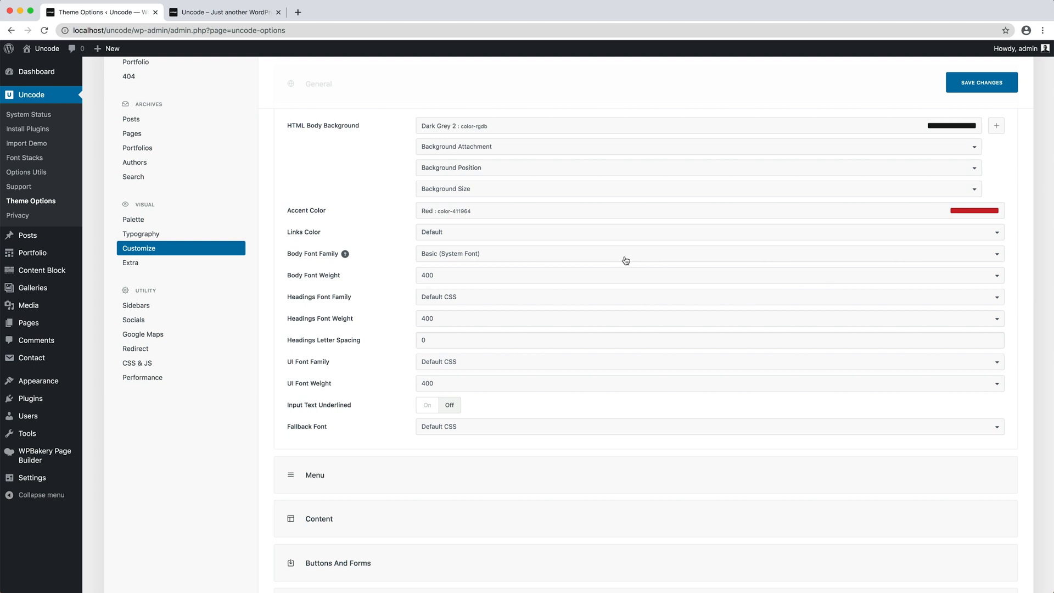
left_click(706, 254)
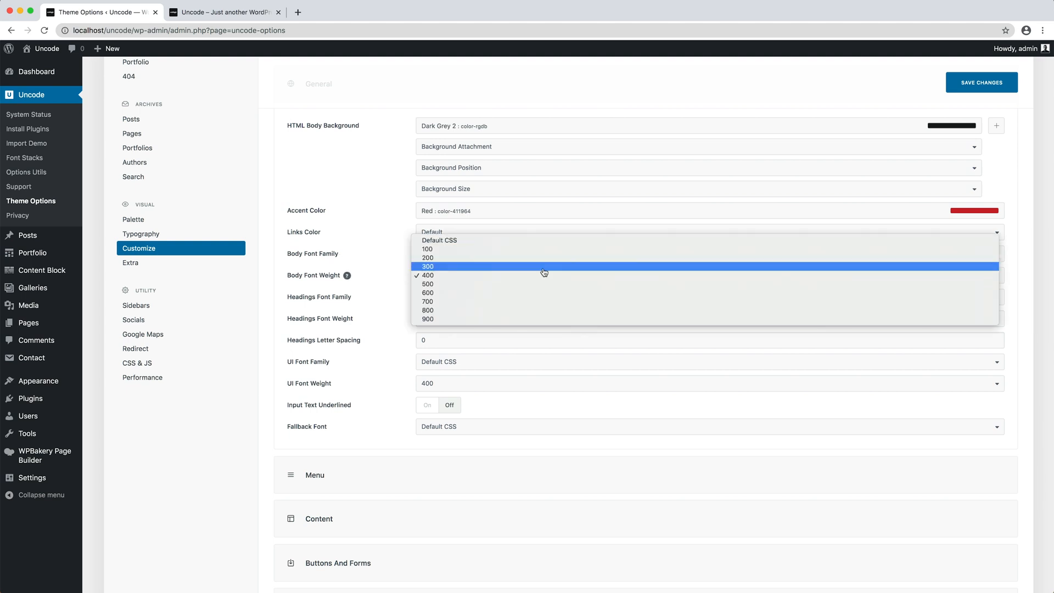
left_click(427, 265)
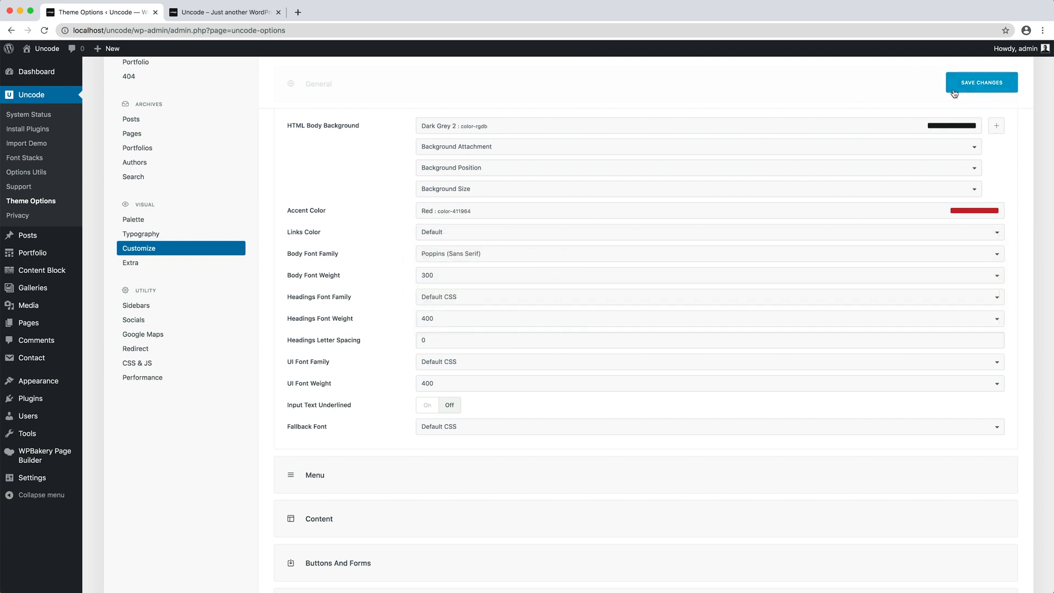
left_click(980, 82)
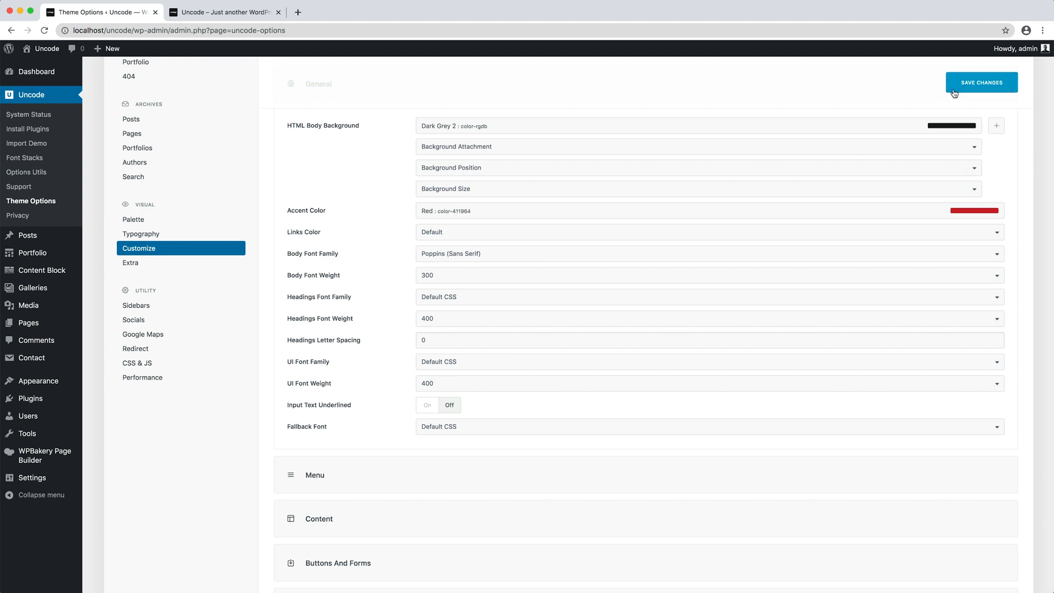
left_click(225, 13)
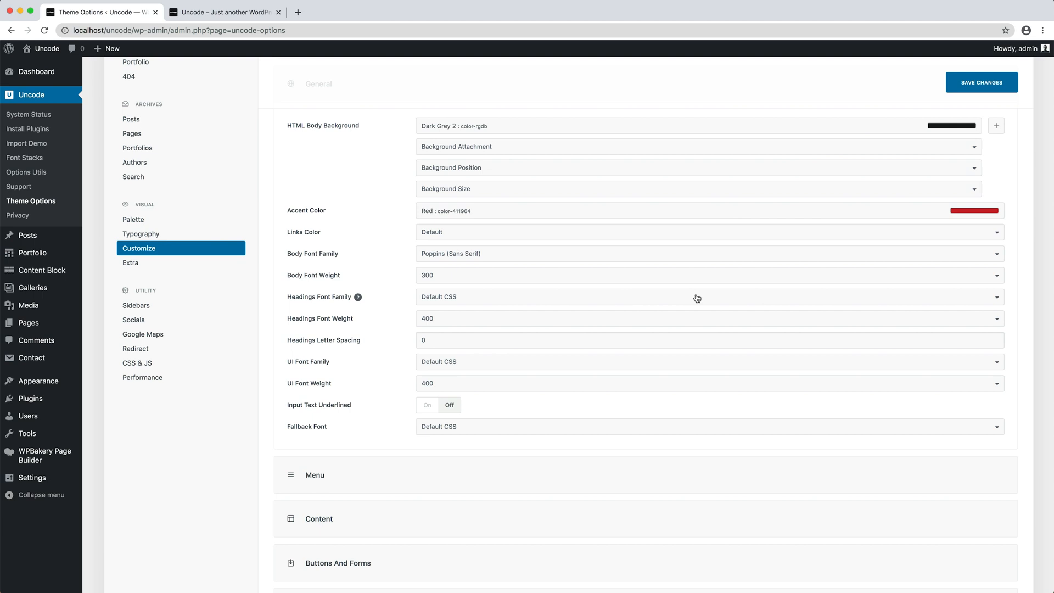
Set headings font to Lora (Serif) weight 600, save, and view the live site
left_click(696, 296)
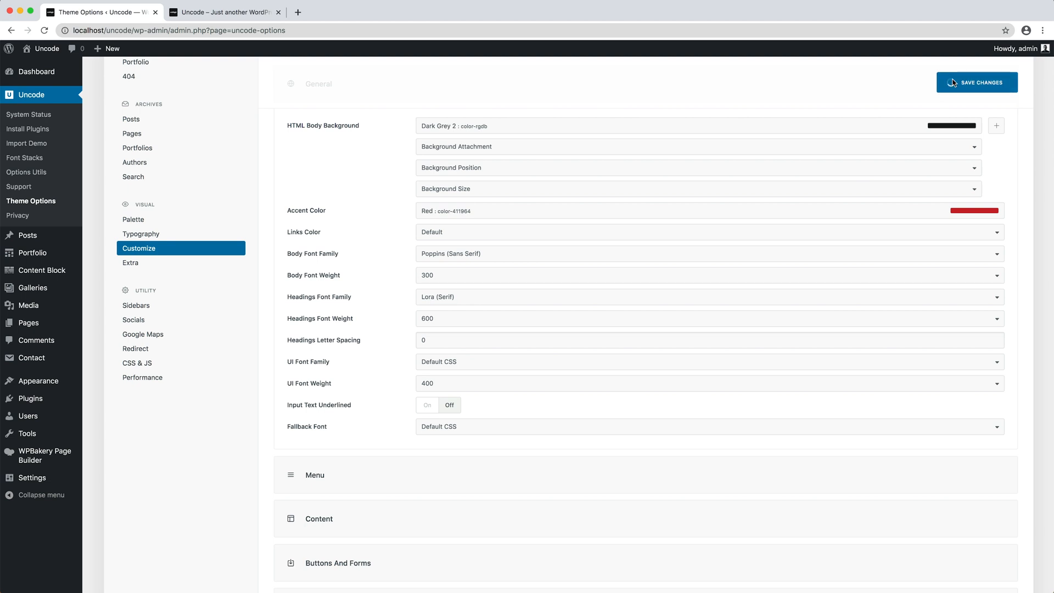
left_click(976, 82)
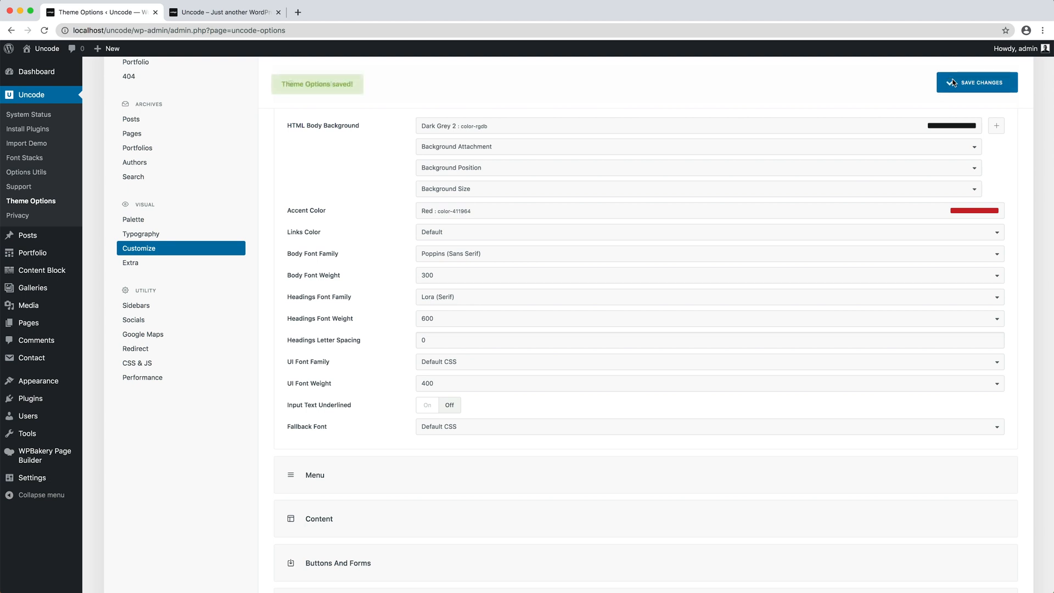
left_click(225, 12)
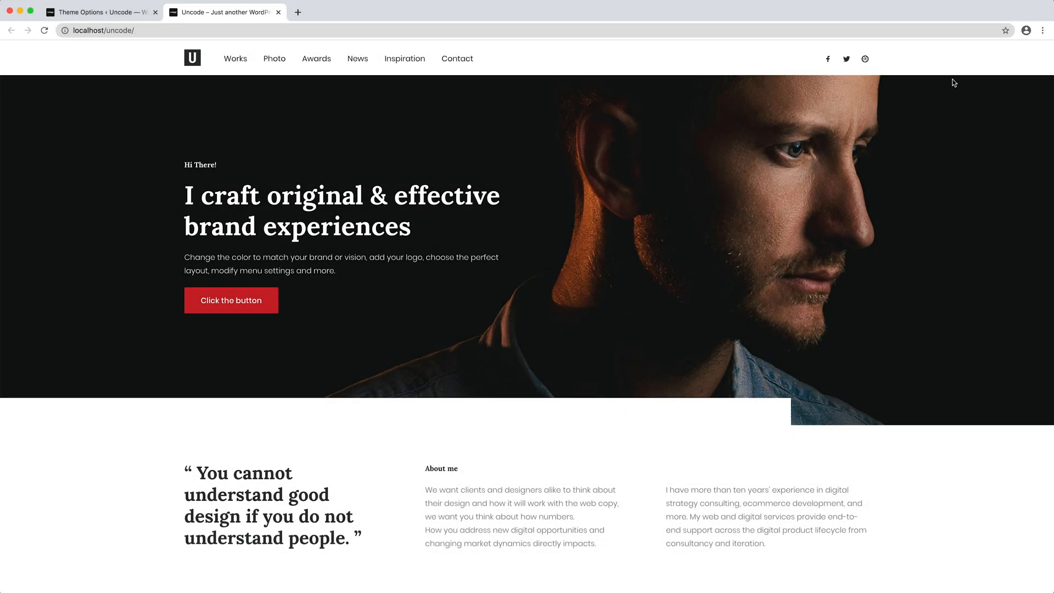
mouse_move(543, 61)
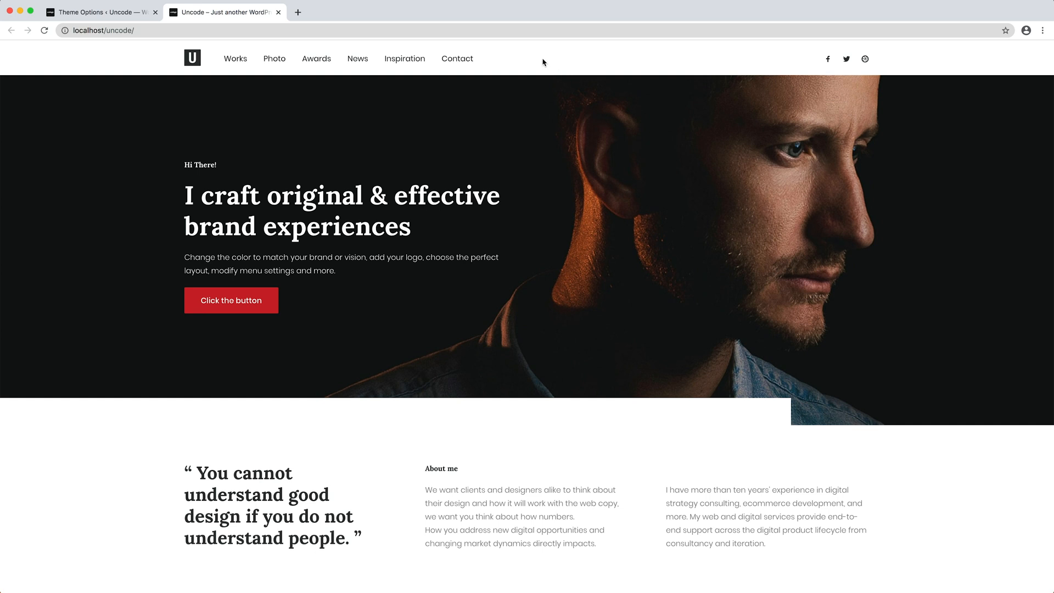
mouse_move(341, 303)
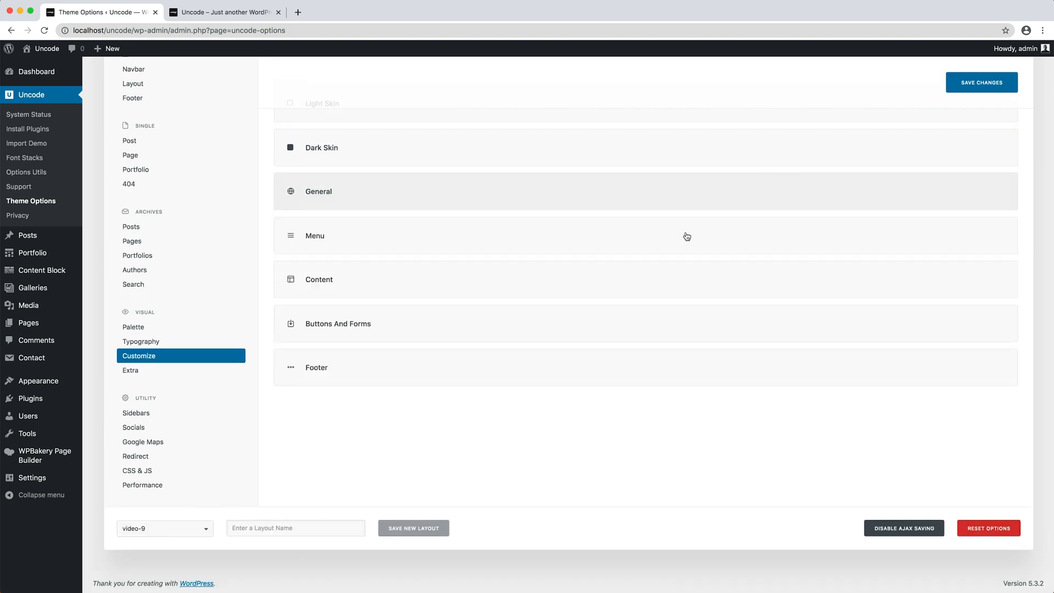
Set Menu Font Family and Buttons And Forms font to Lora at weight 600, then save the theme options
left_click(314, 235)
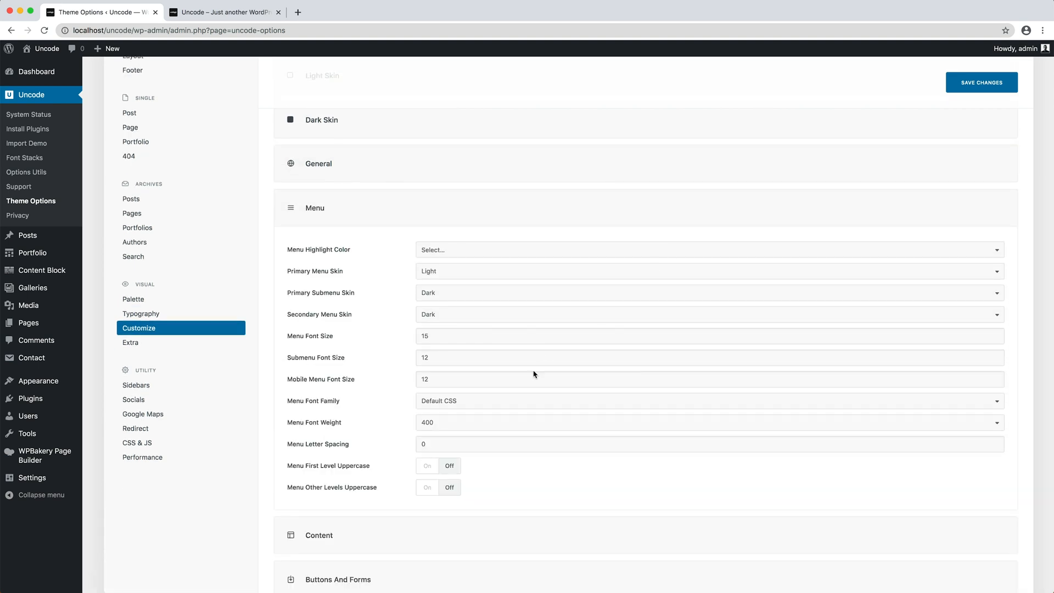
left_click(708, 401)
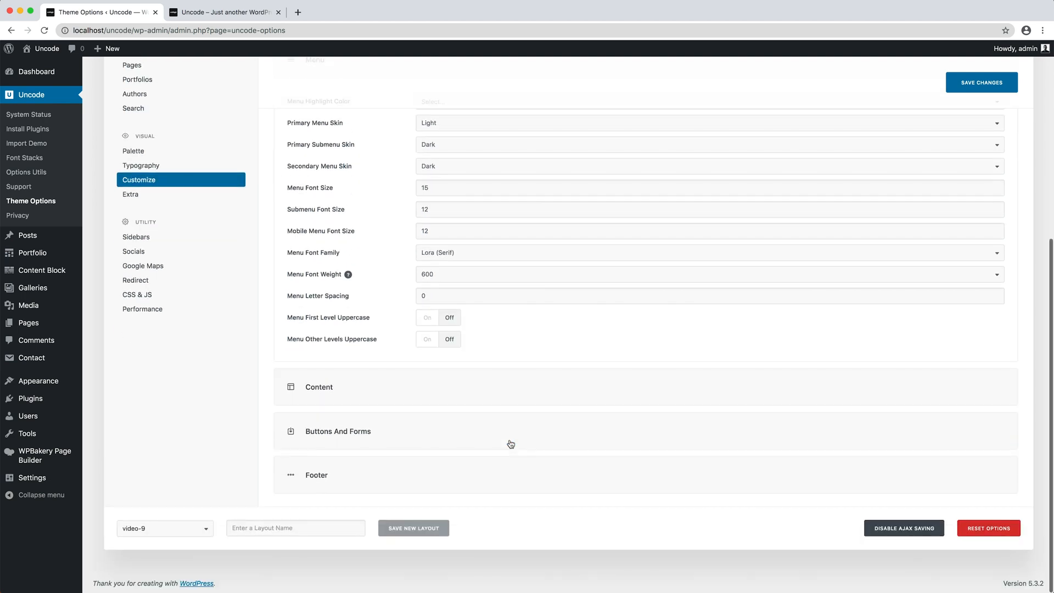
left_click(338, 430)
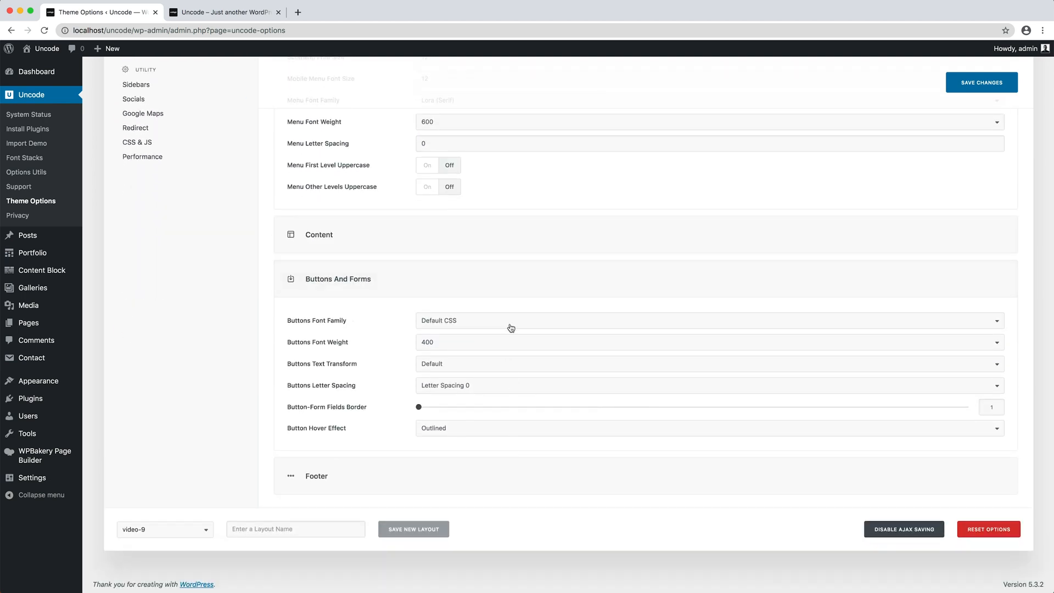
left_click(706, 319)
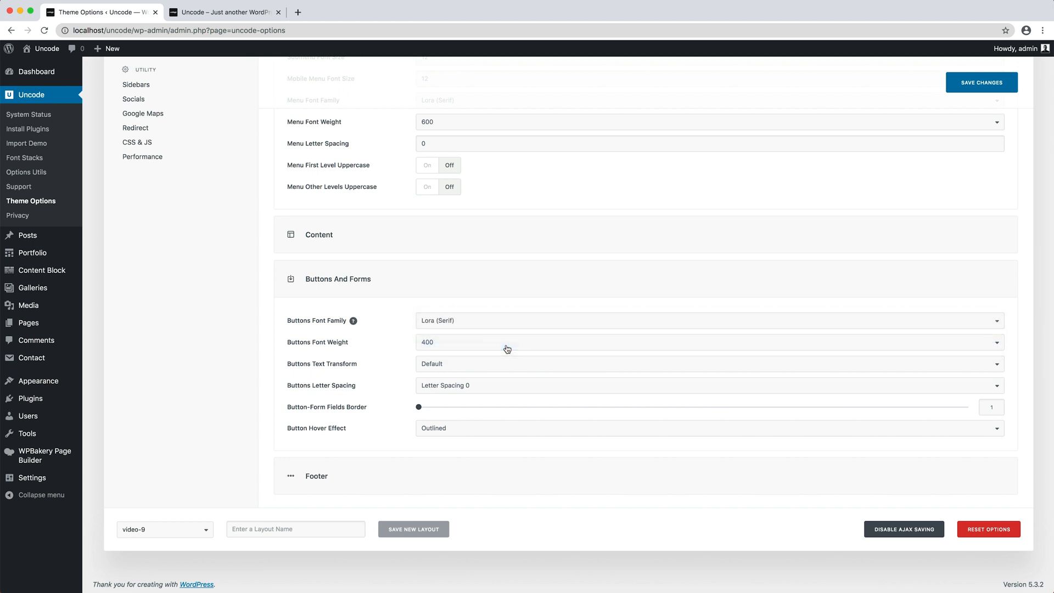
left_click(706, 342)
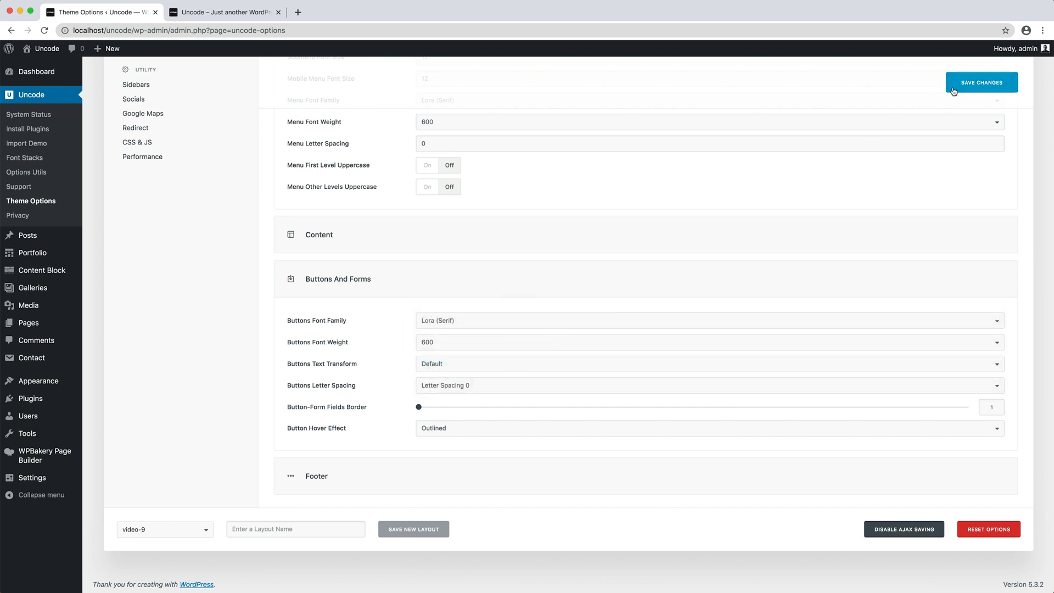
left_click(980, 82)
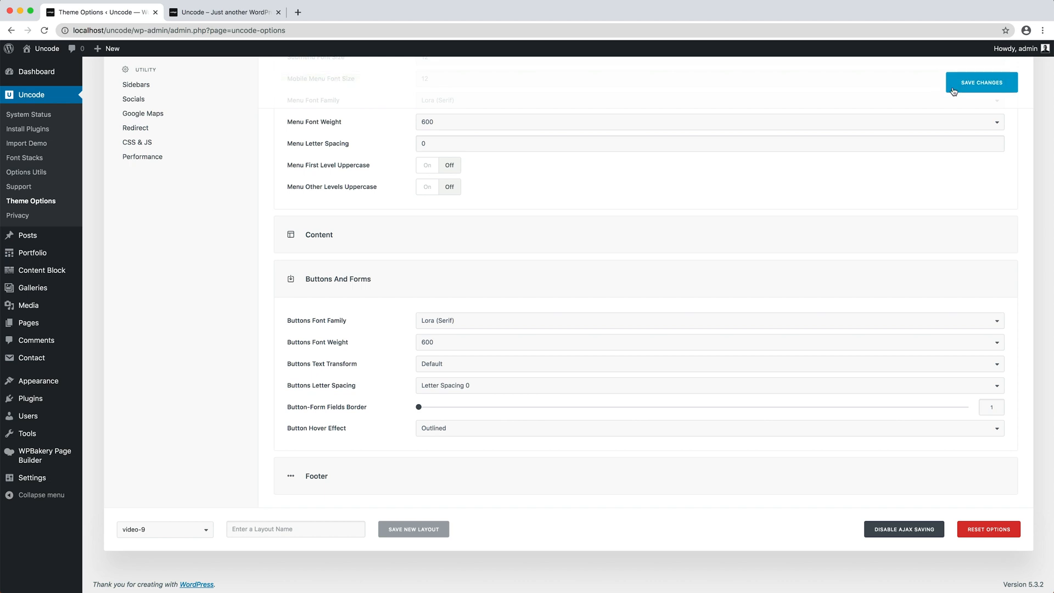
left_click(224, 12)
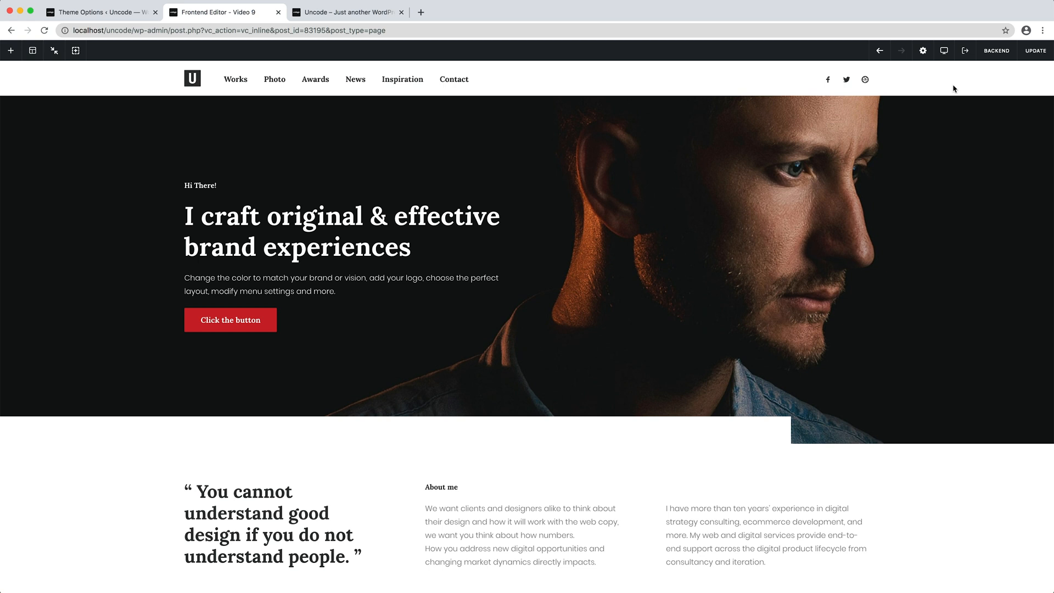
mouse_move(796, 150)
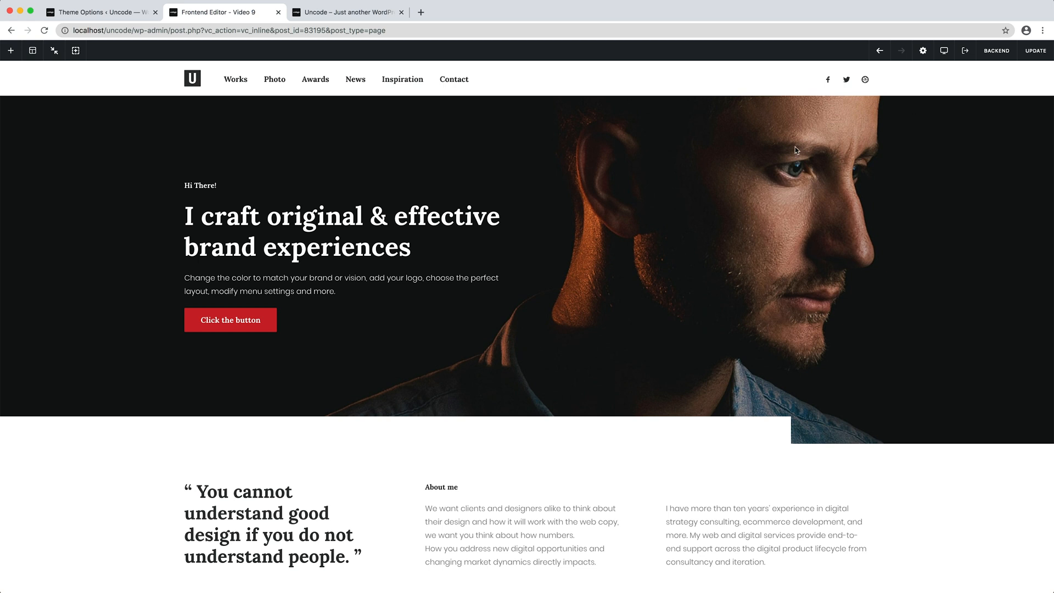
Make the Hi There! heading Poppins, uppercase, .5em letter spacing, red text, and save
left_click(349, 185)
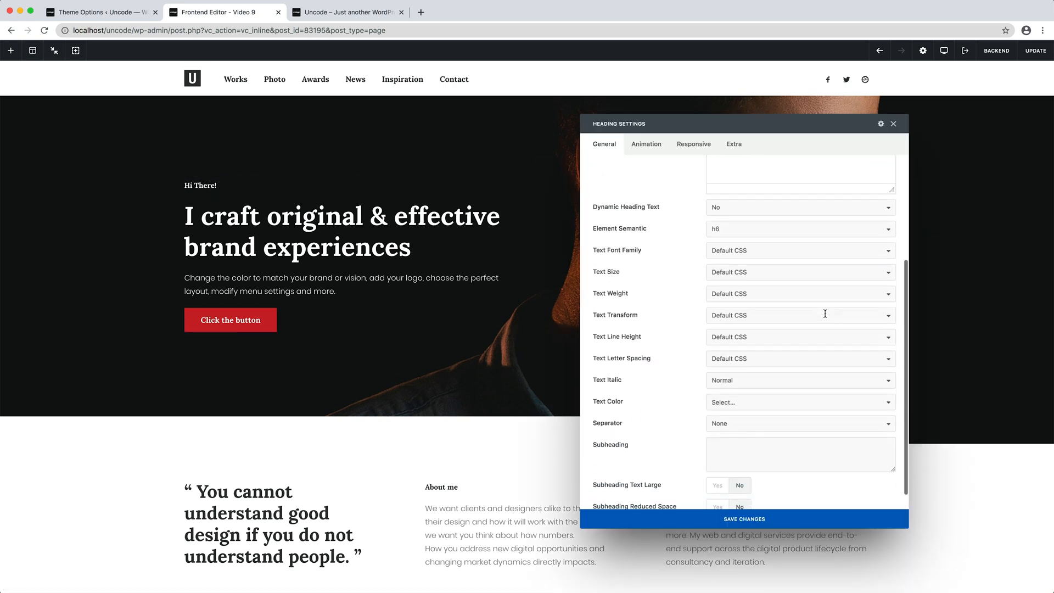
left_click(801, 250)
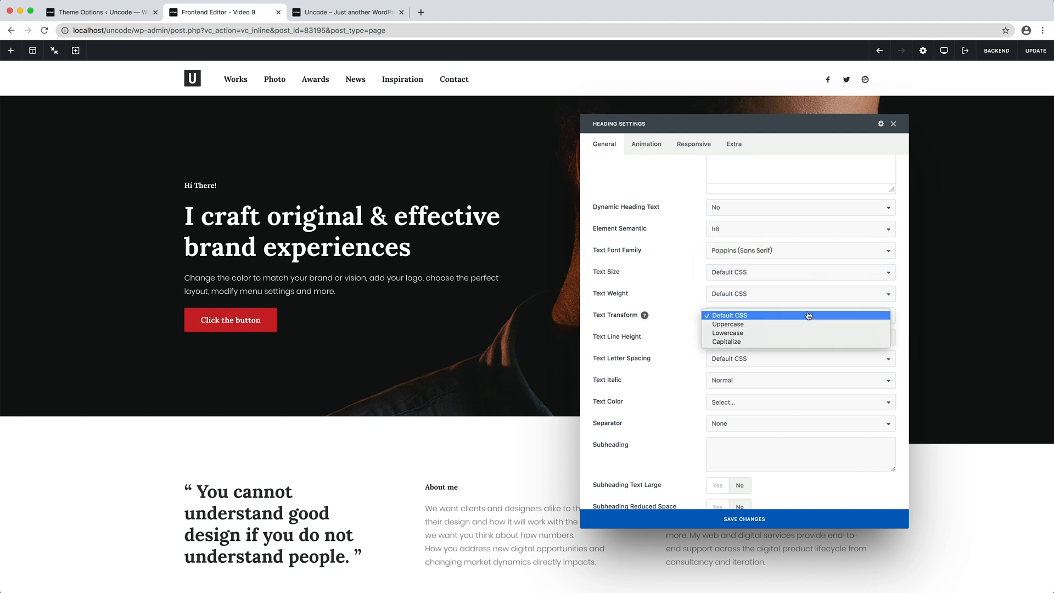
left_click(728, 324)
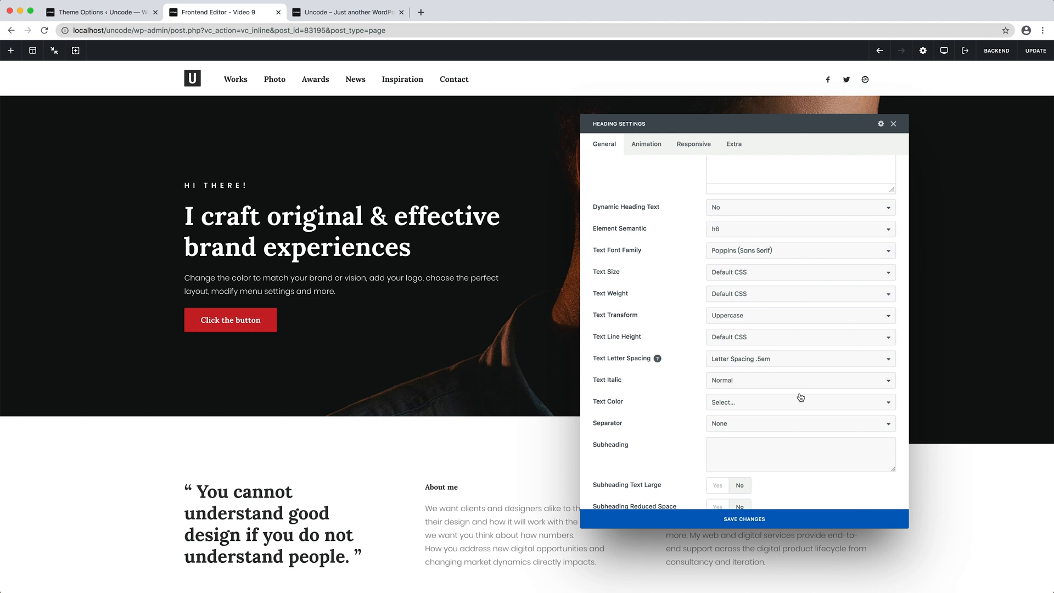
left_click(801, 402)
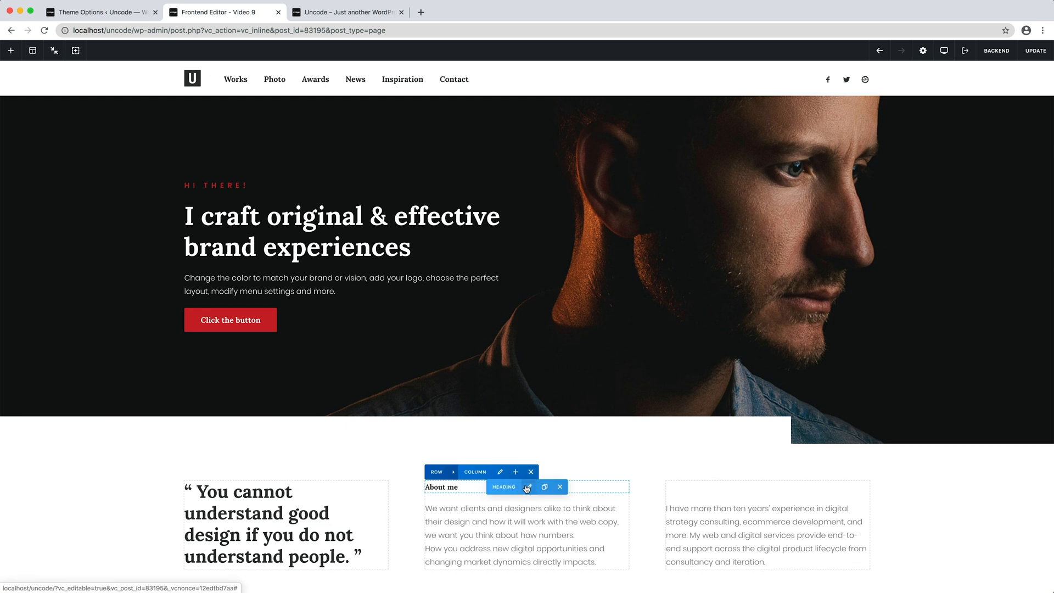
Make the About me heading Poppins, uppercase with .5em letter spacing, and save
left_click(528, 486)
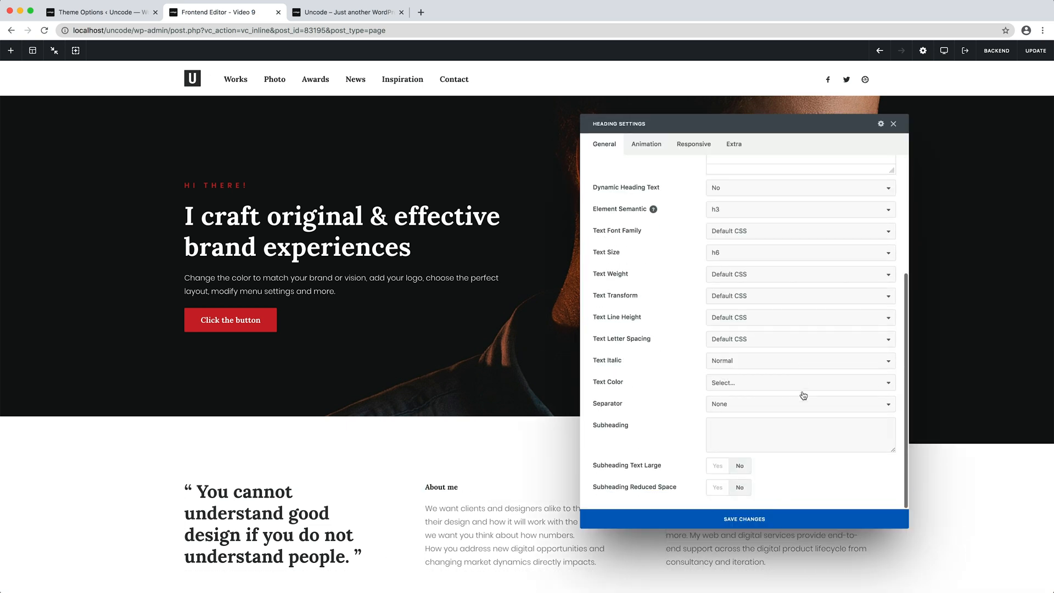
left_click(800, 230)
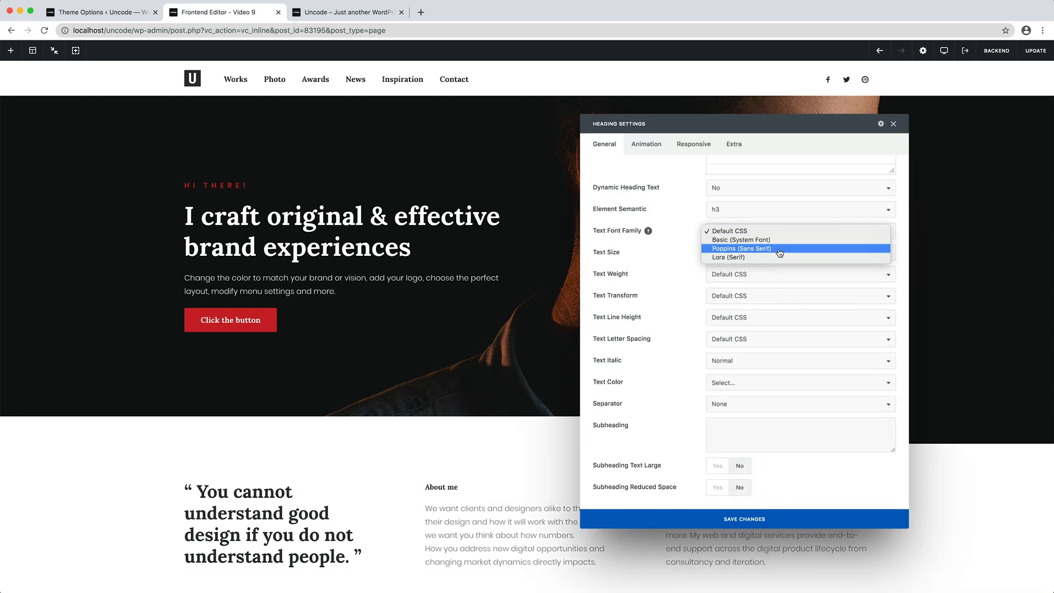
left_click(739, 248)
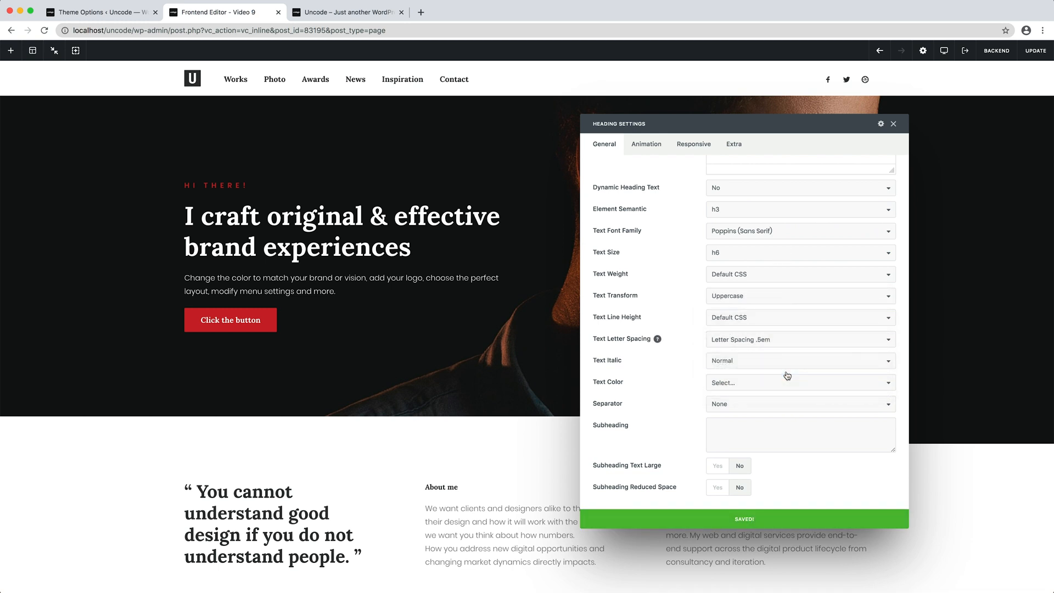
left_click(894, 124)
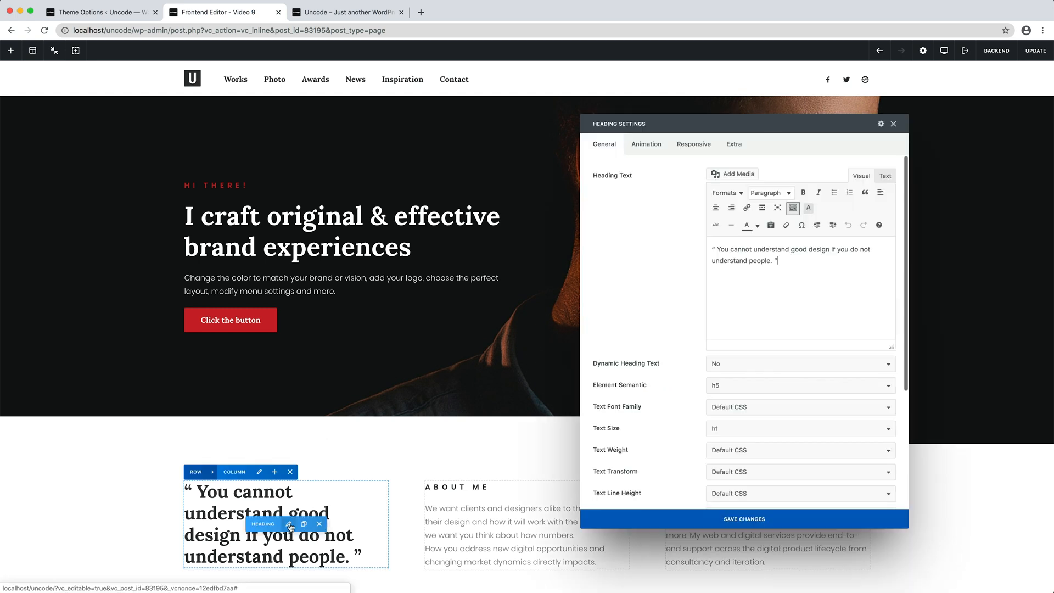
Set the quote heading to Text Weight 400 and Light Grey 3 colour, and save
scroll("down", 3)
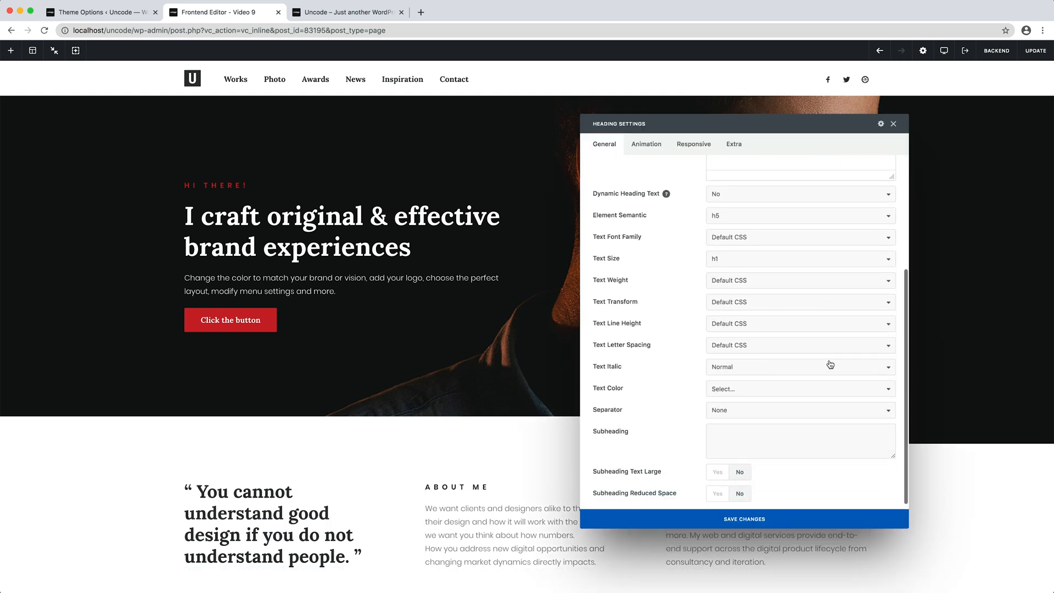
left_click(800, 280)
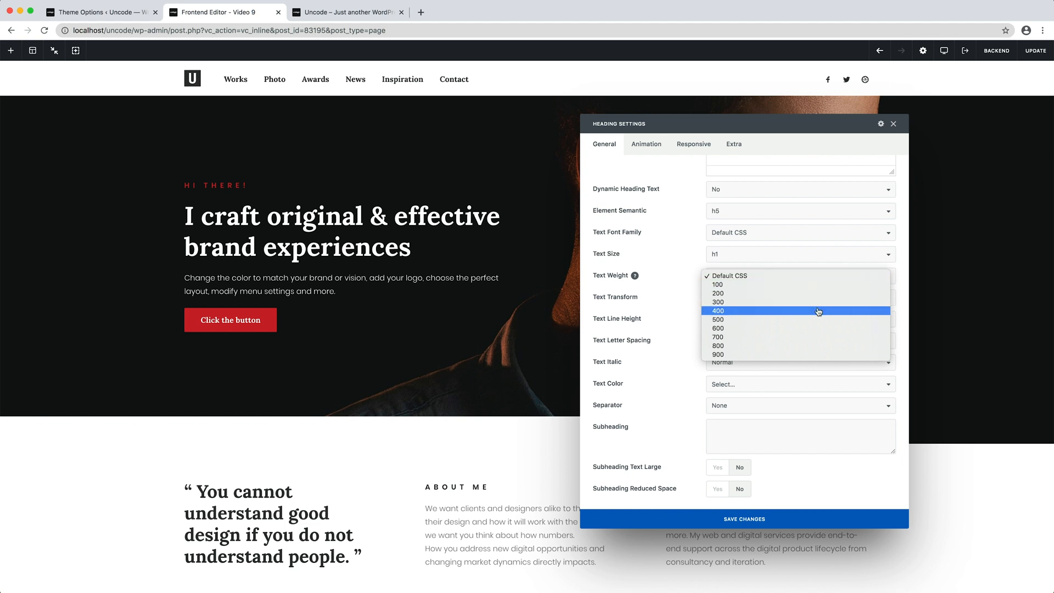
left_click(719, 309)
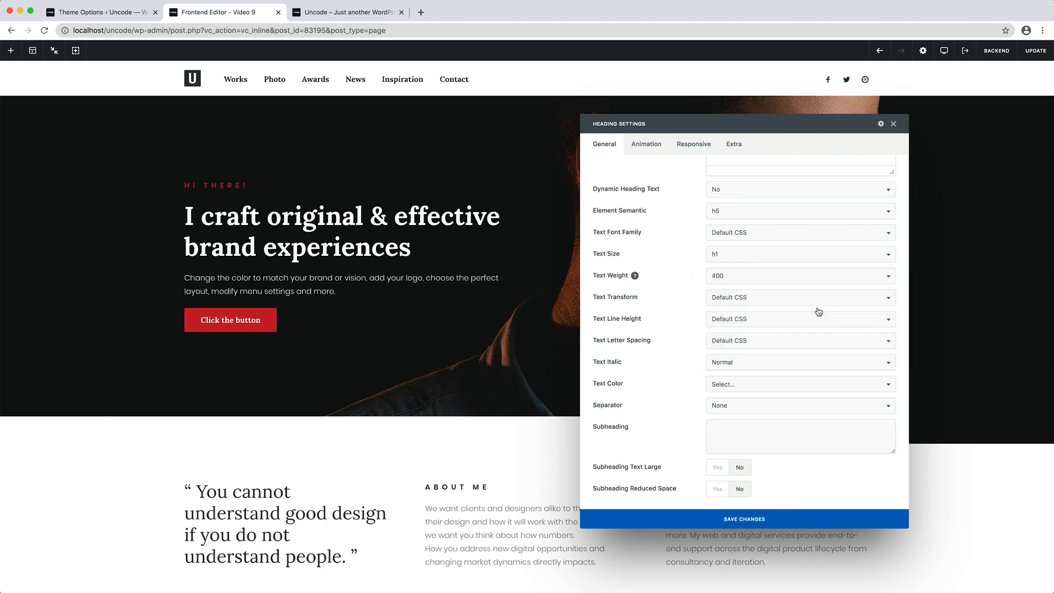
left_click(801, 384)
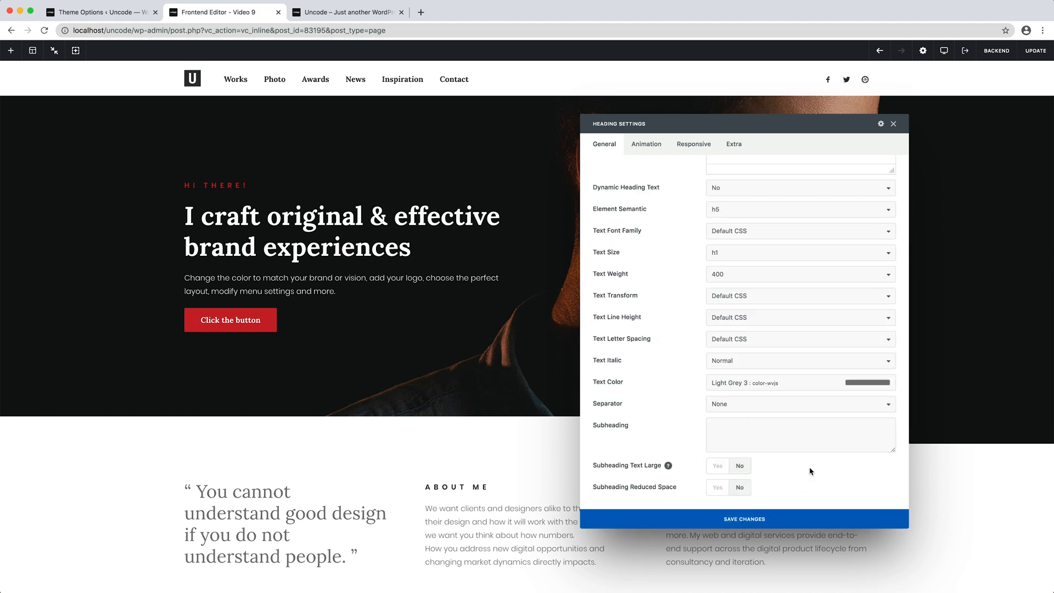
left_click(894, 124)
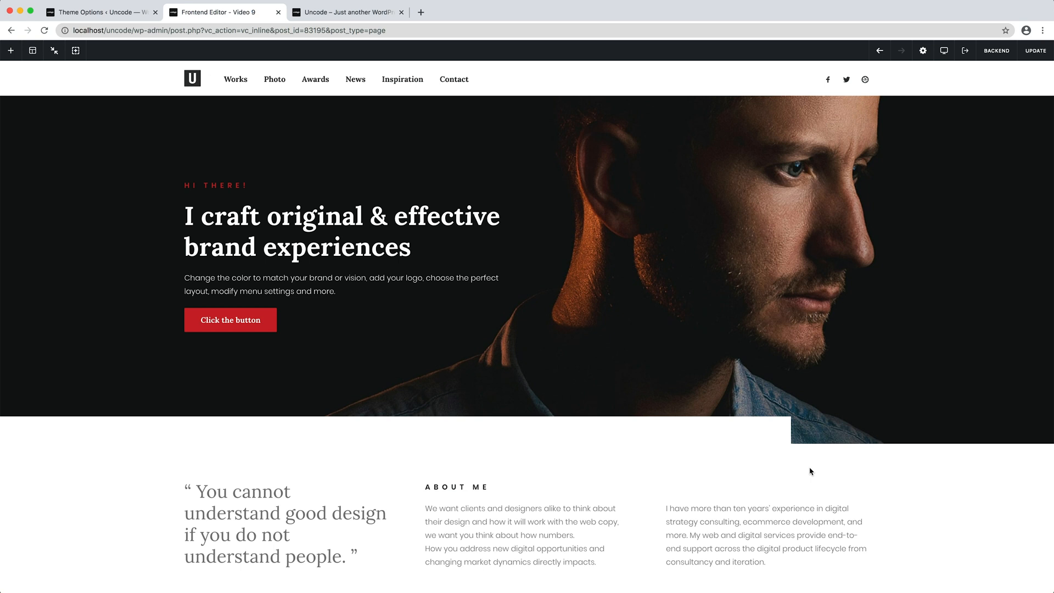
Change the hero heading Text Size from 50px to 75px and save
left_click(353, 230)
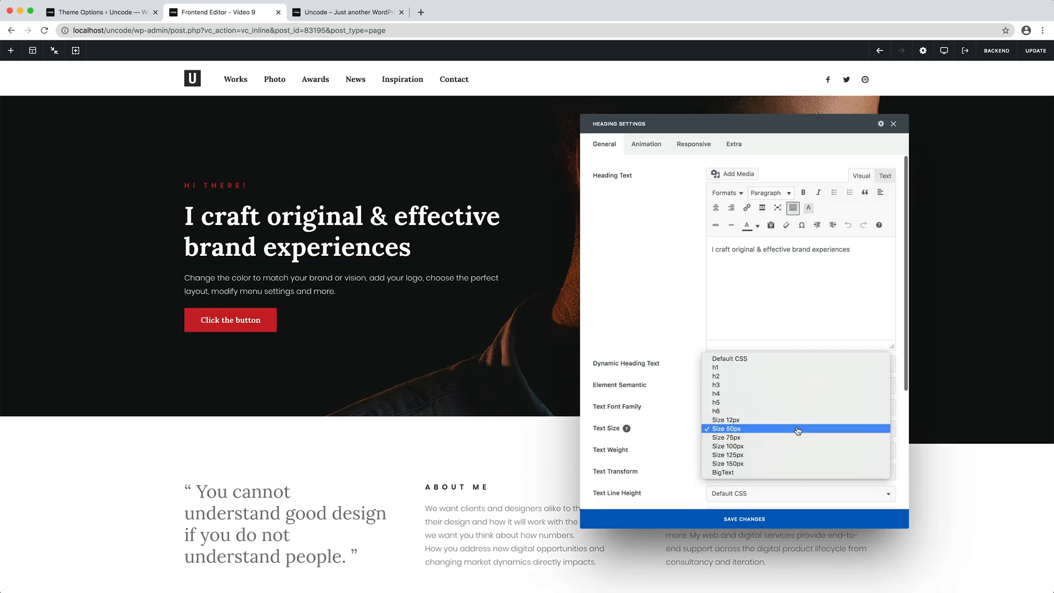
left_click(726, 437)
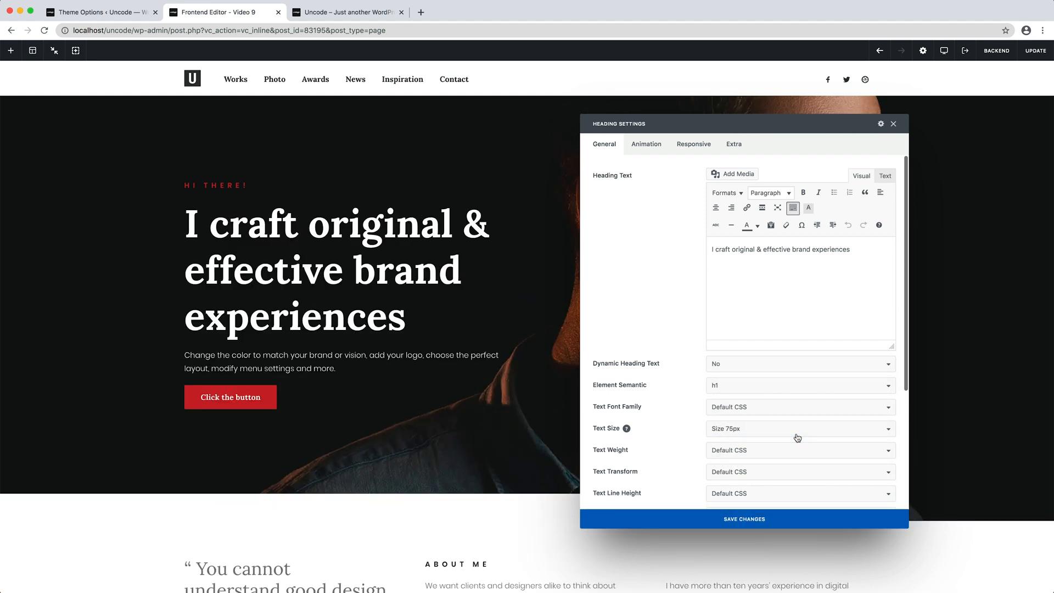
left_click(893, 124)
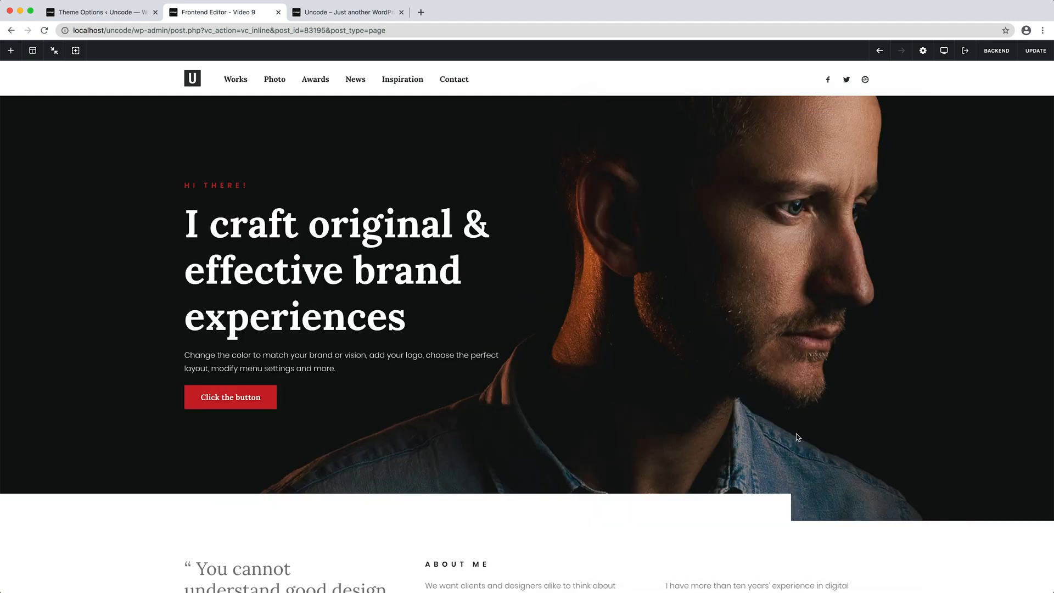